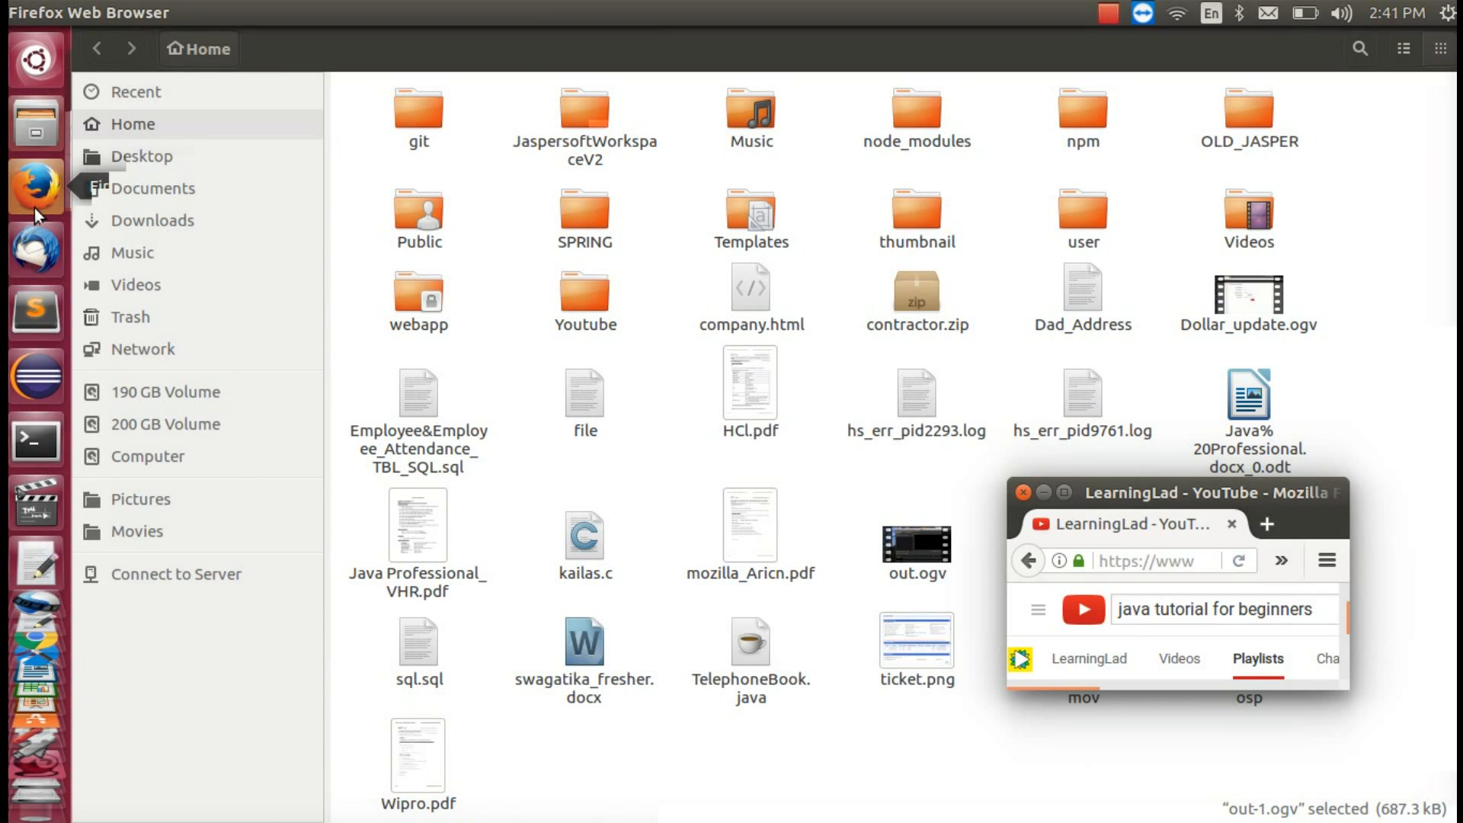
pyautogui.moveTo(37, 186)
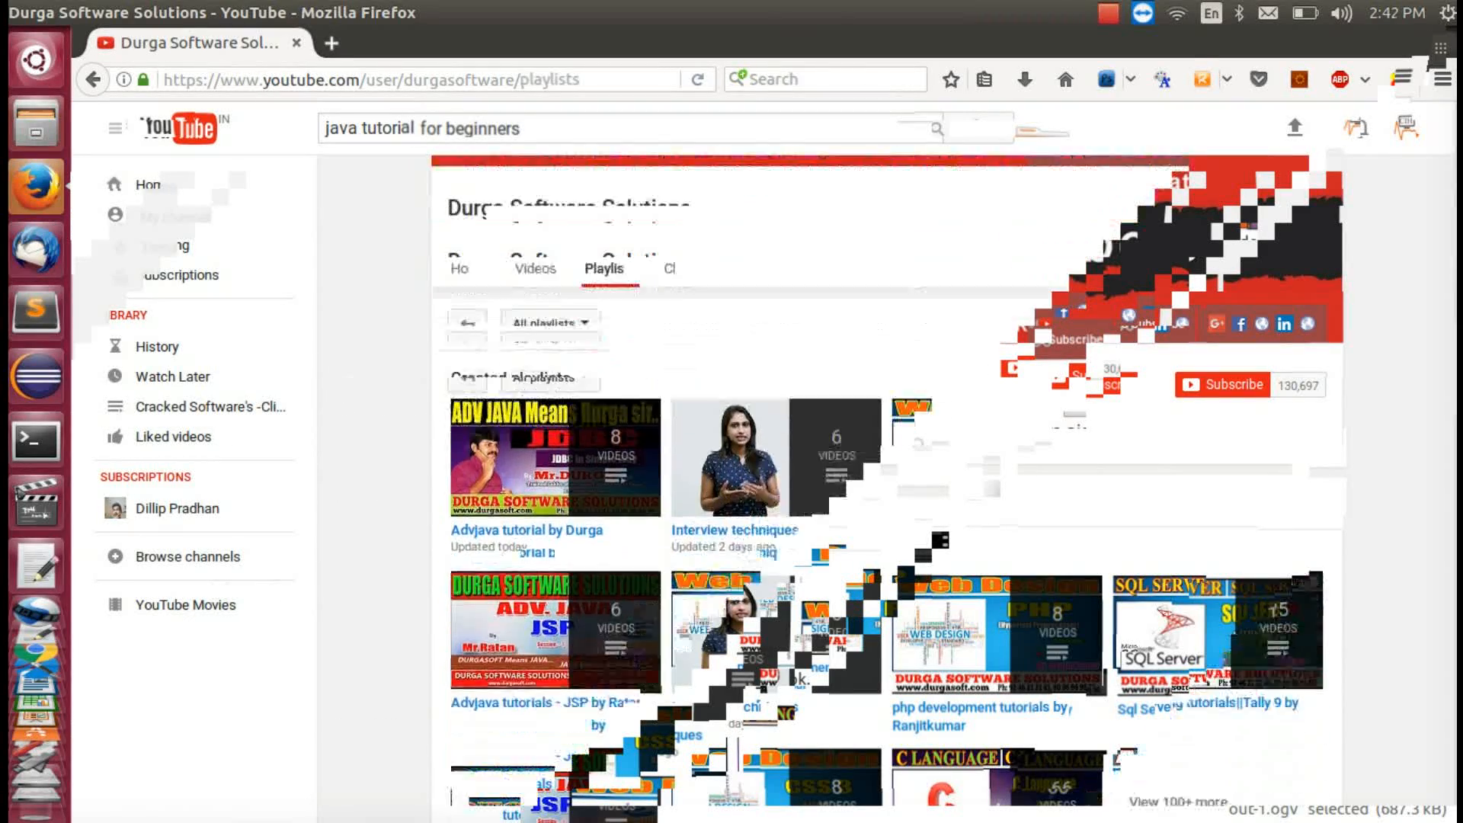
pyautogui.scroll(-3)
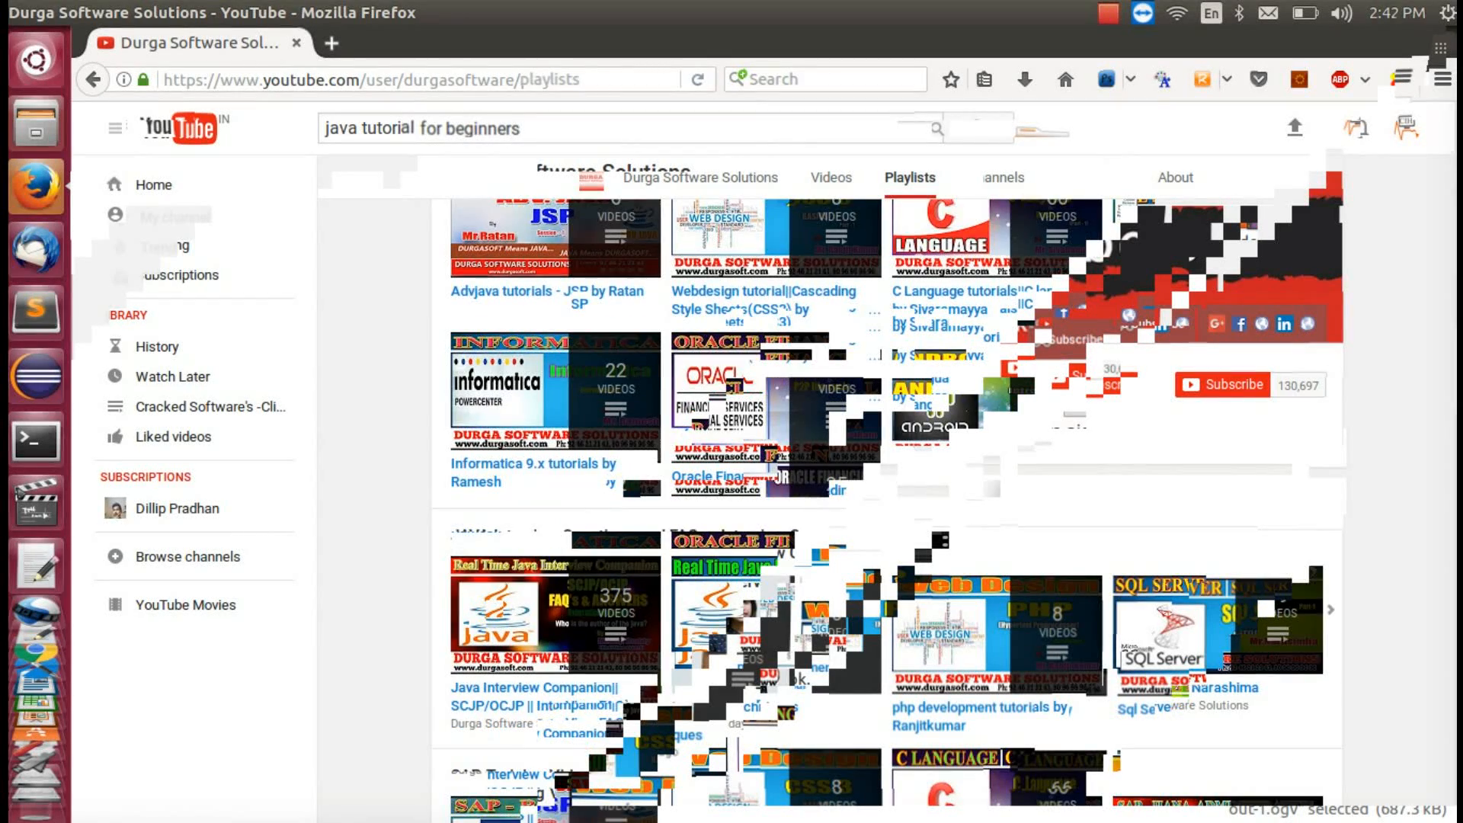
pyautogui.scroll(-3)
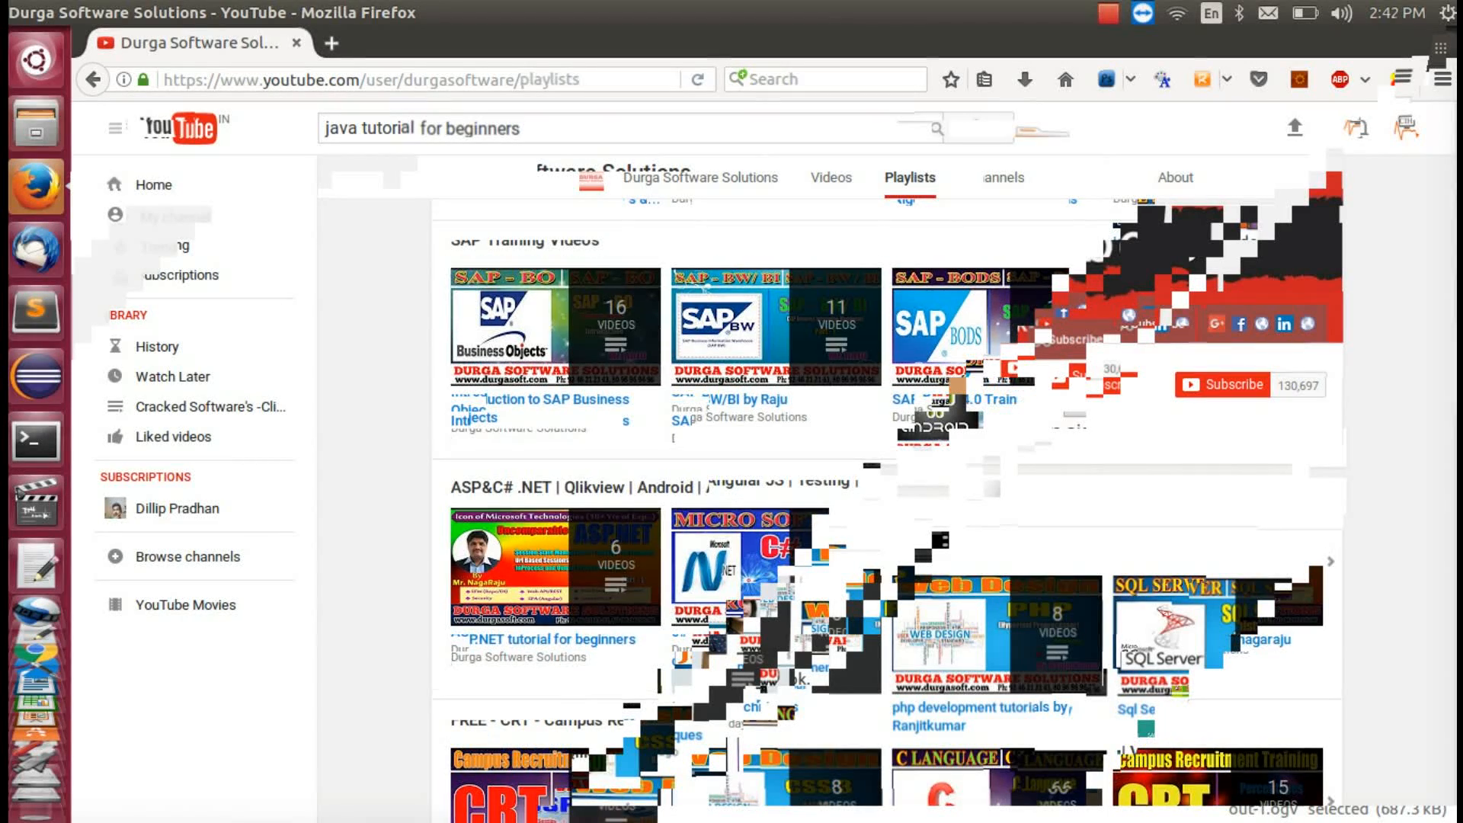
pyautogui.scroll(-3)
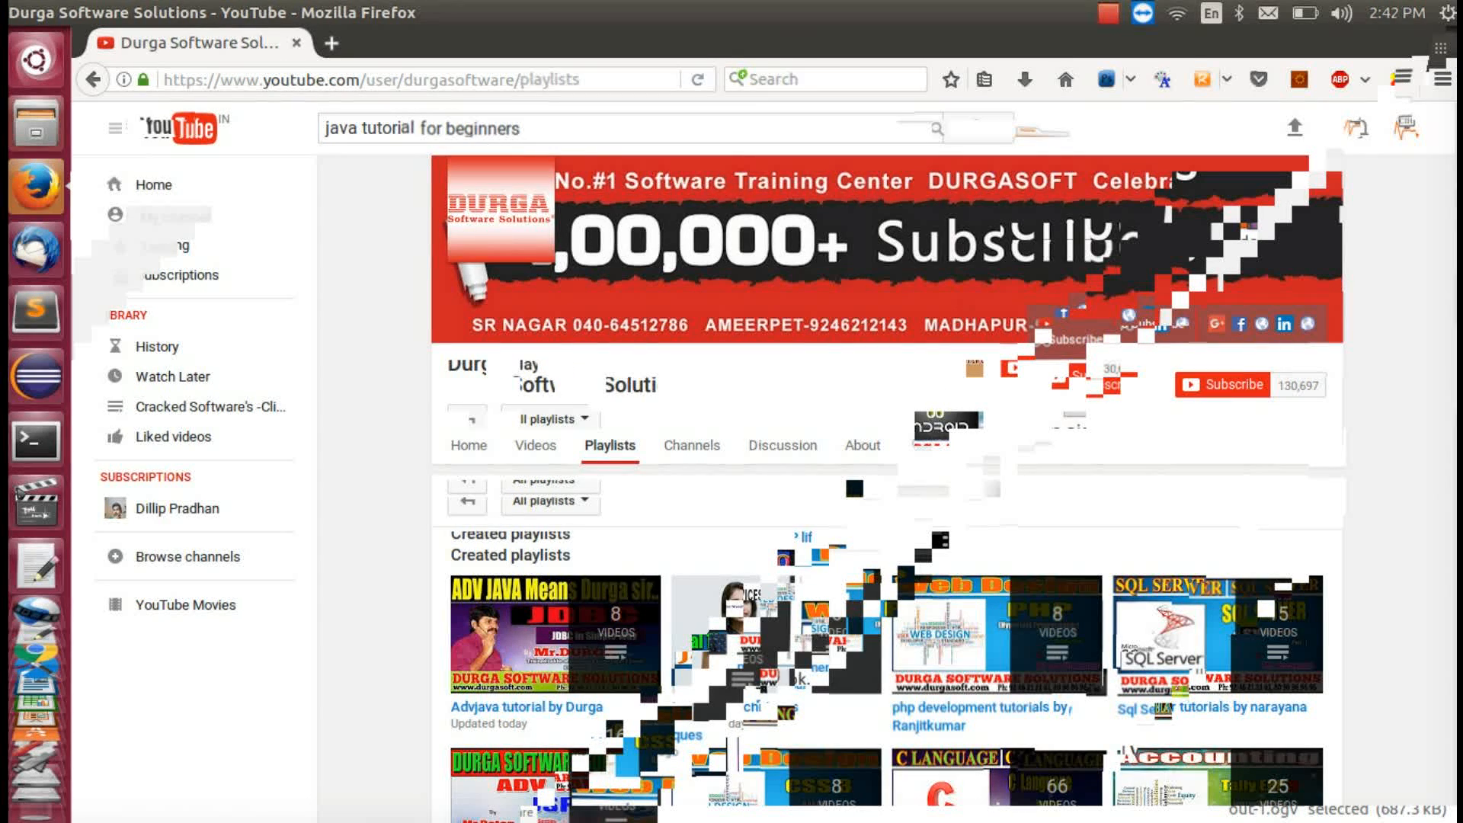
pyautogui.scroll(-3)
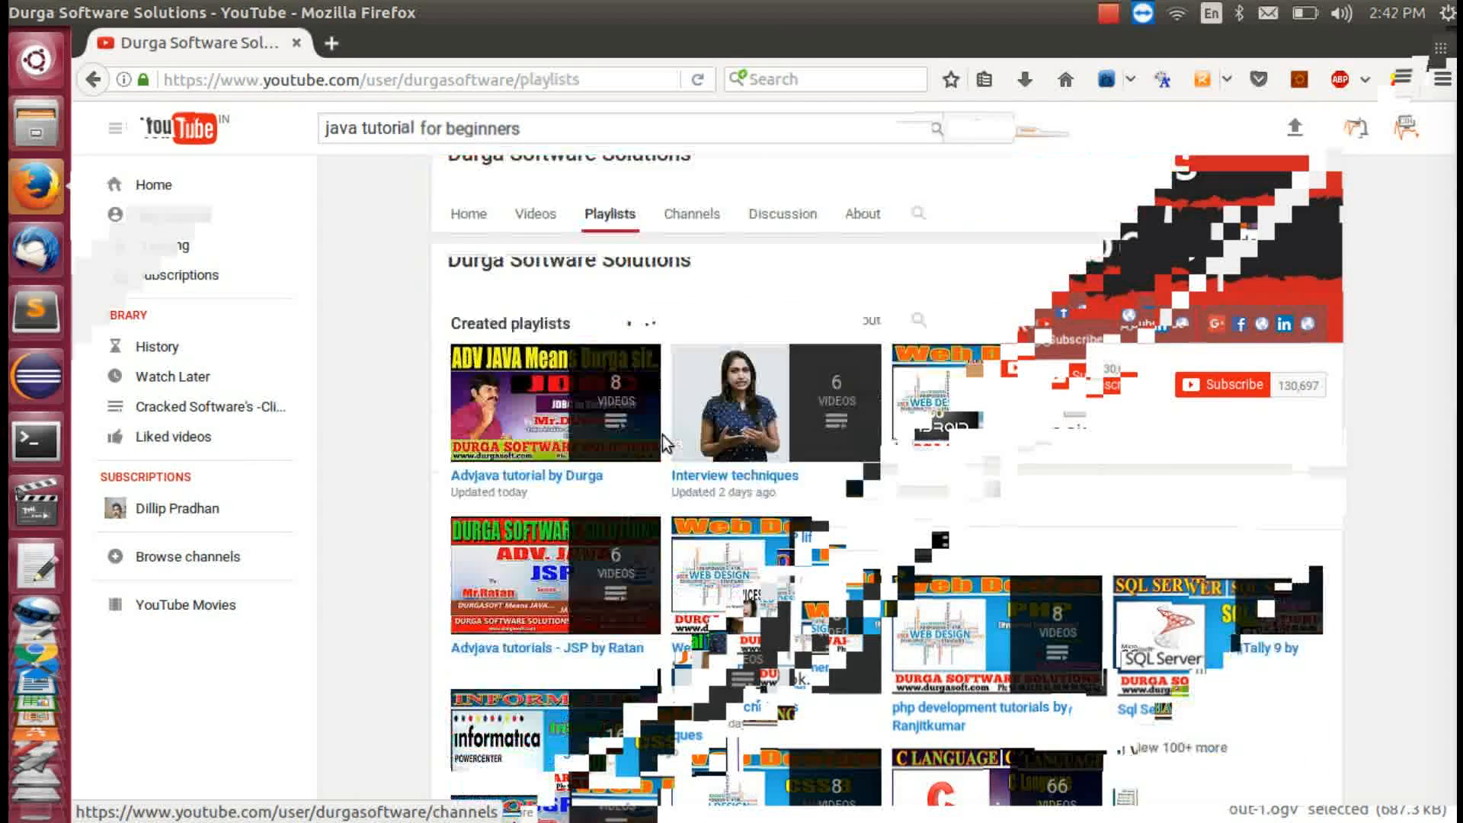
pyautogui.scroll(-3)
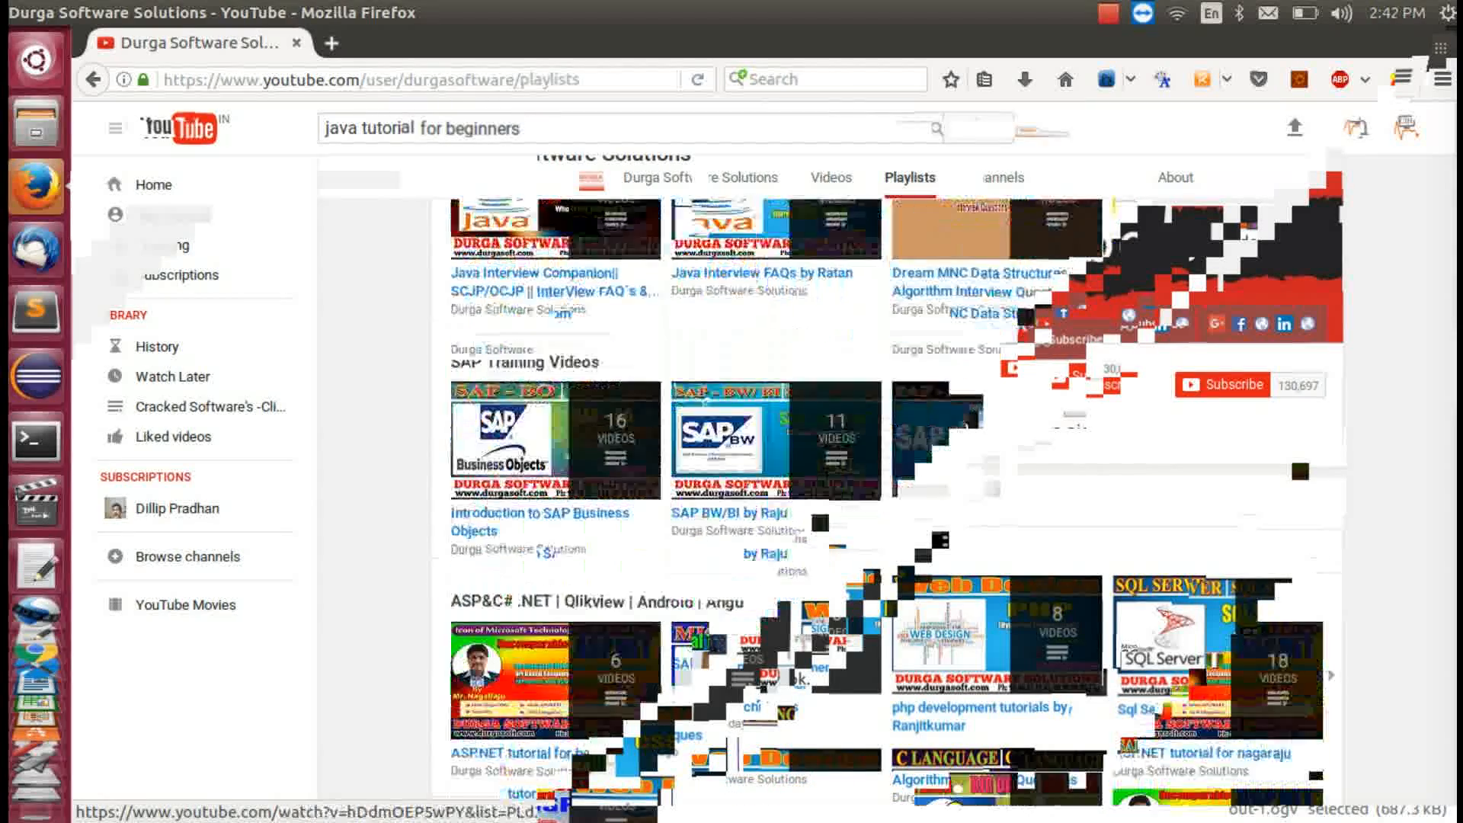
pyautogui.scroll(-3)
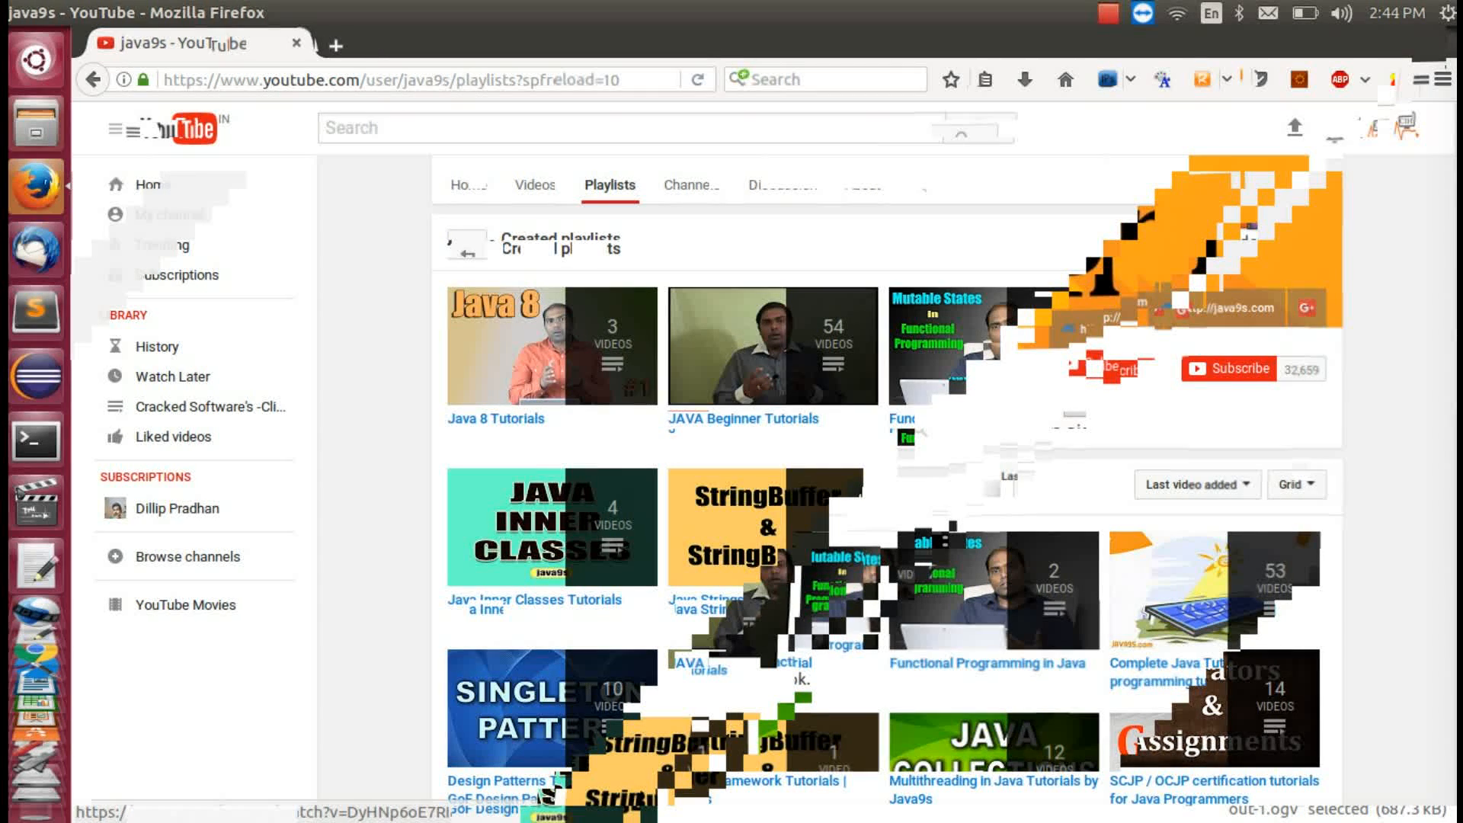
# Scroll through the java9s playlist grid past Java 8 and JAVA Beginner Tutorials, then back to the top.
pyautogui.scroll(-3)
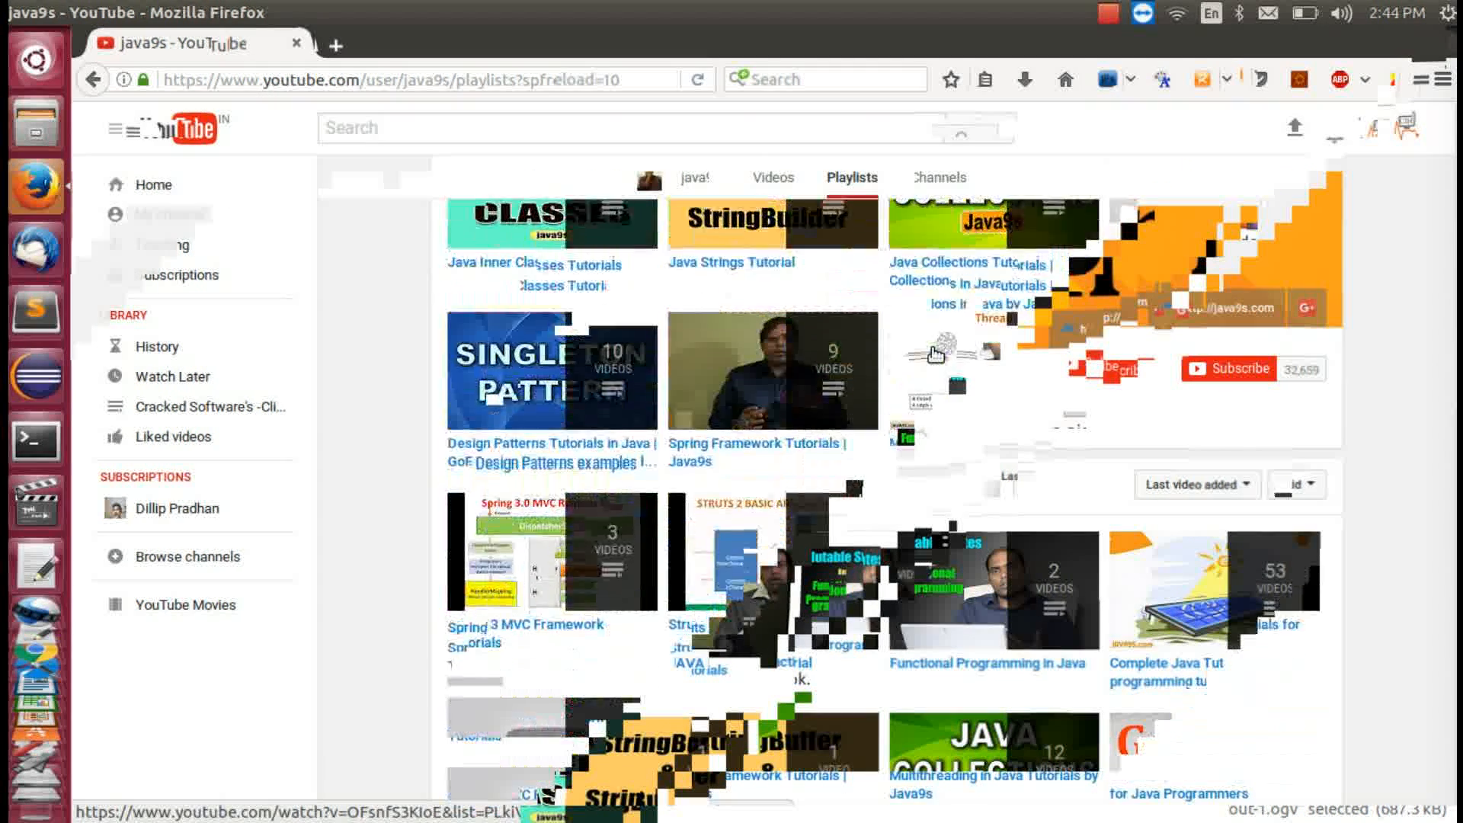
pyautogui.scroll(-3)
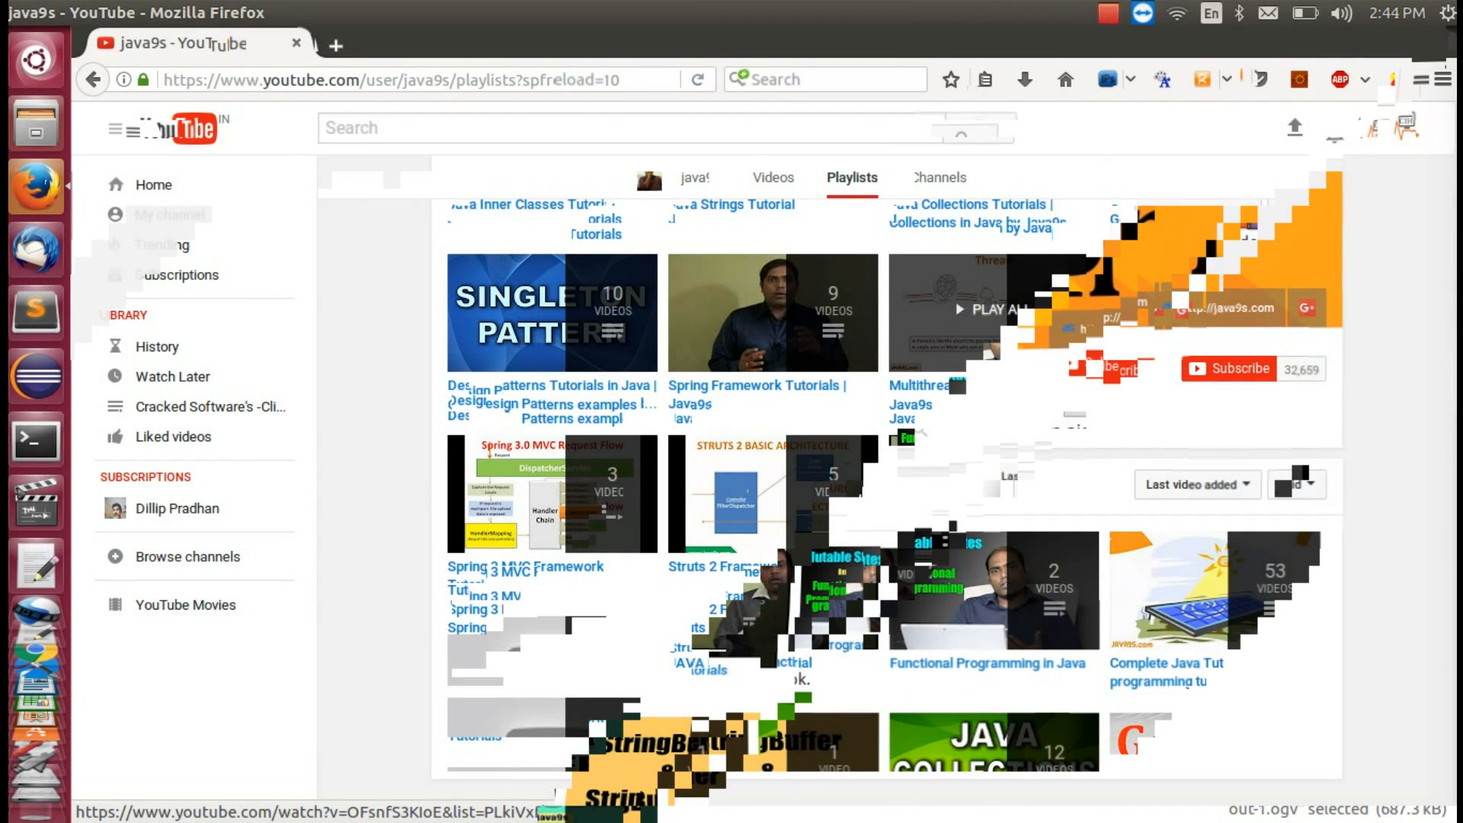
pyautogui.scroll(3)
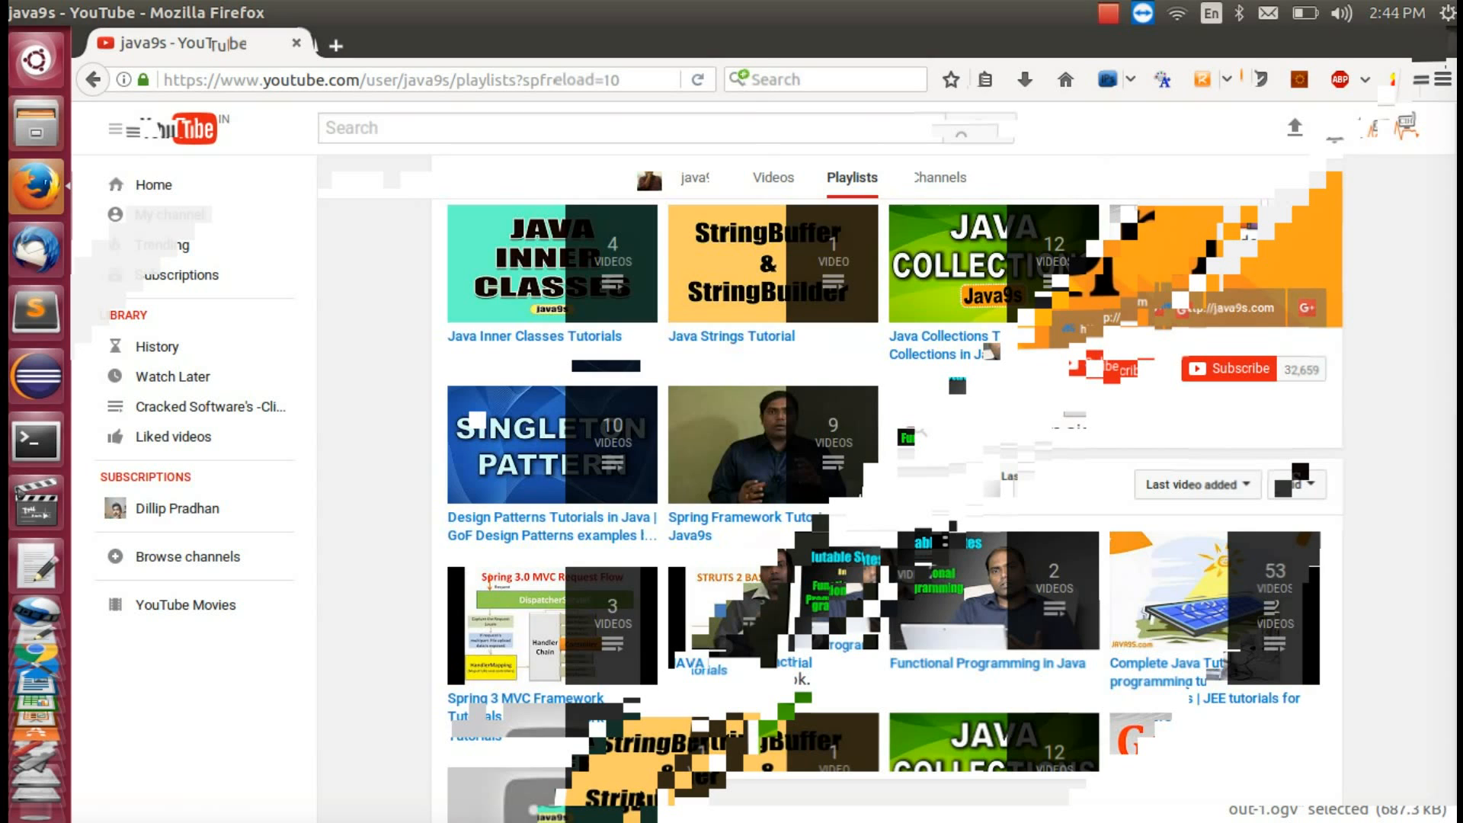
pyautogui.scroll(3)
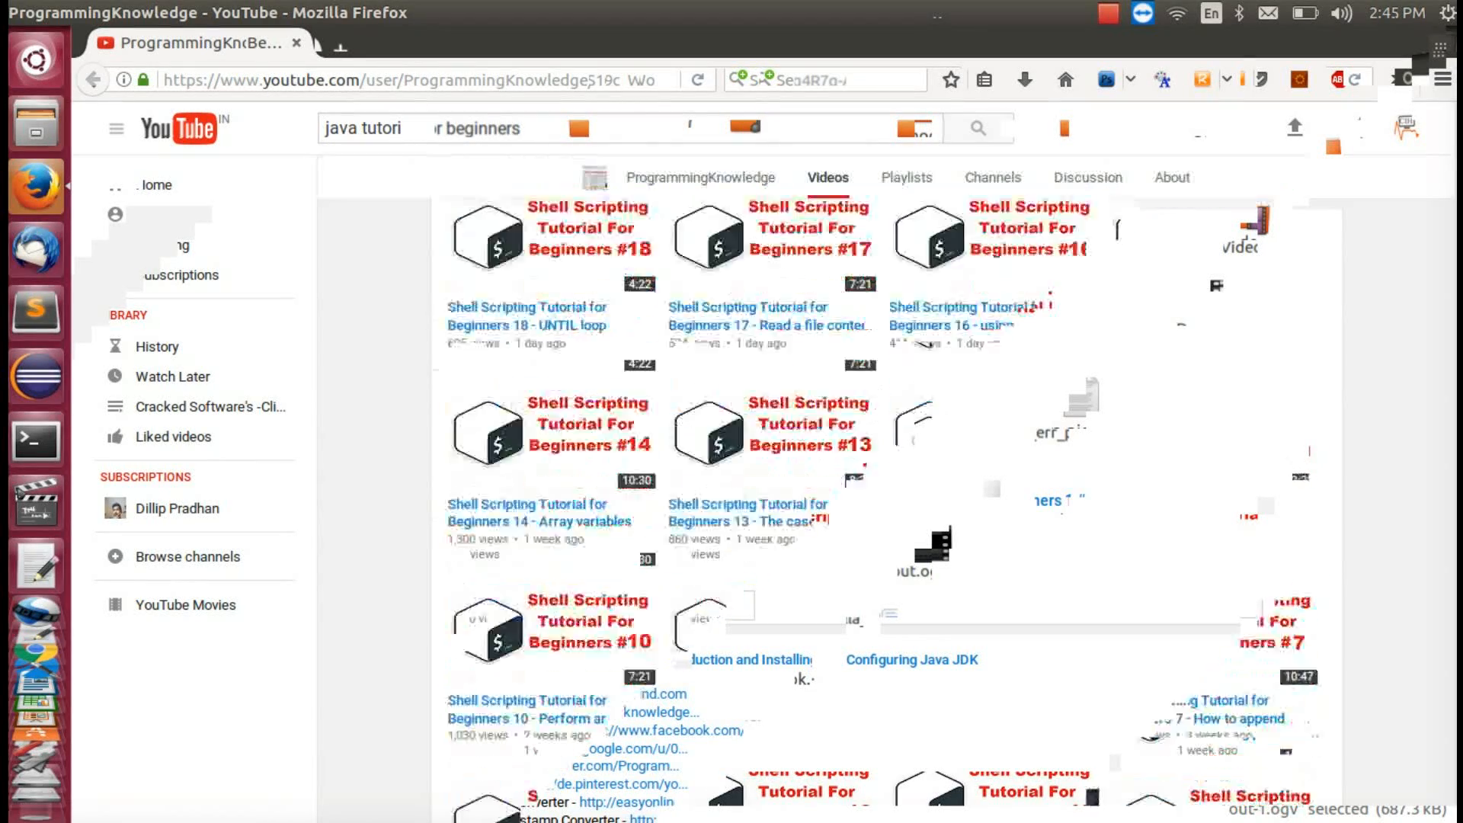
# Scroll down the ProgrammingKnowledge uploads listing Shell Scripting Tutorial for Beginners episodes.
pyautogui.scroll(-3)
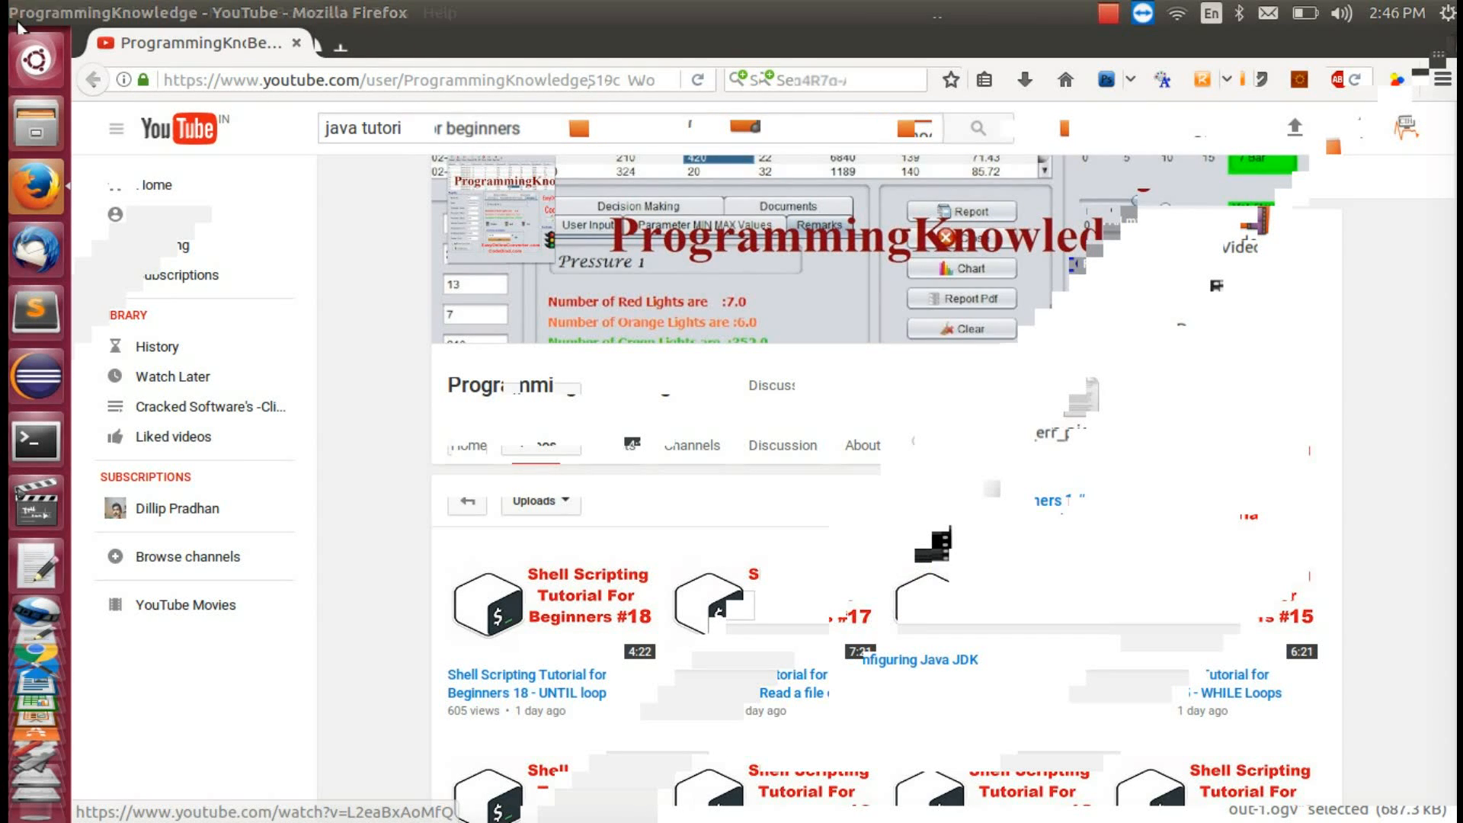
pyautogui.moveTo(19, 18)
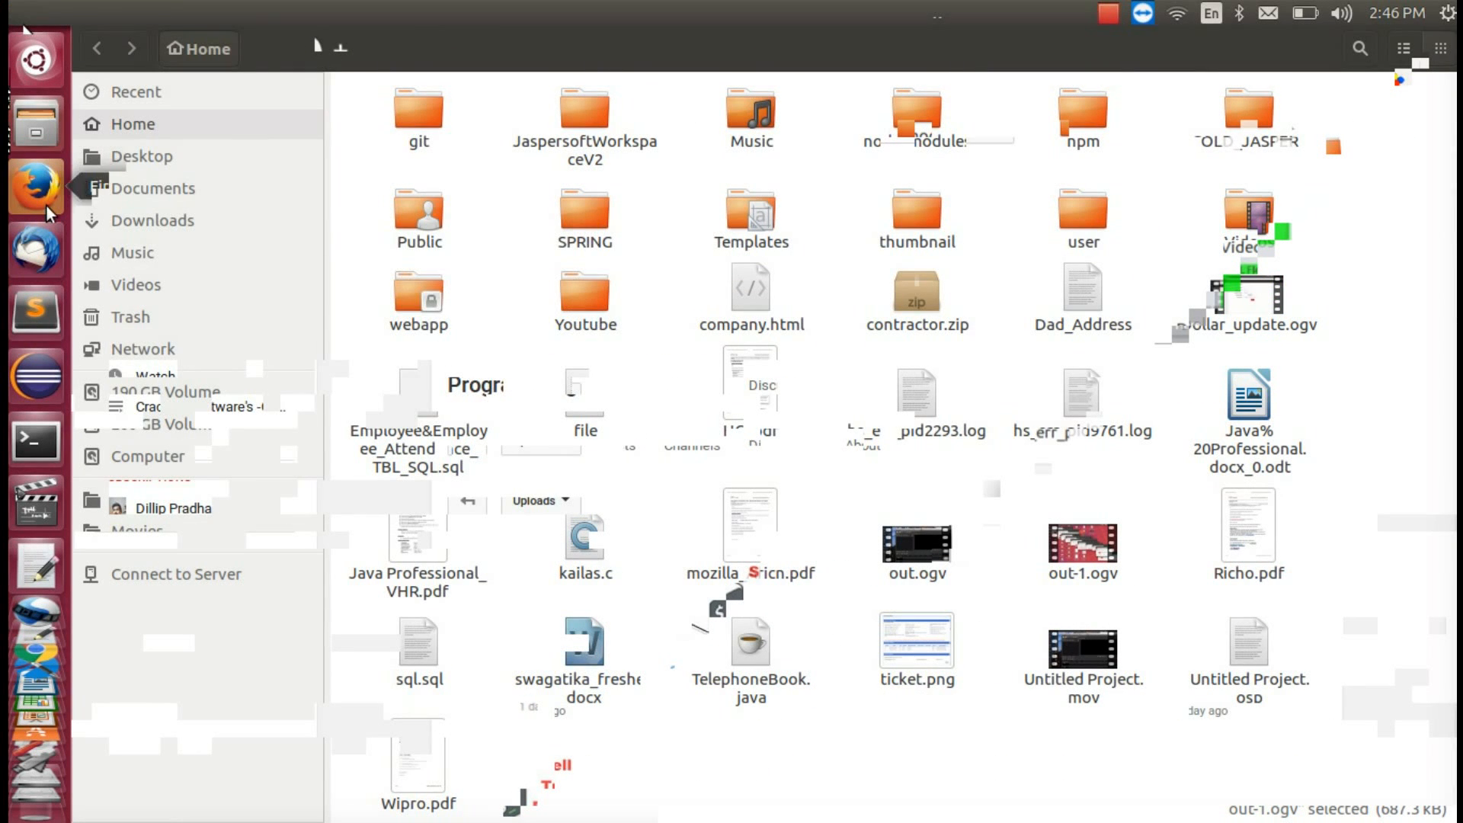
# Bring Firefox forward and scroll to Cave of Programming's Java for Complete Beginners Part 1 video.
pyautogui.click(37, 186)
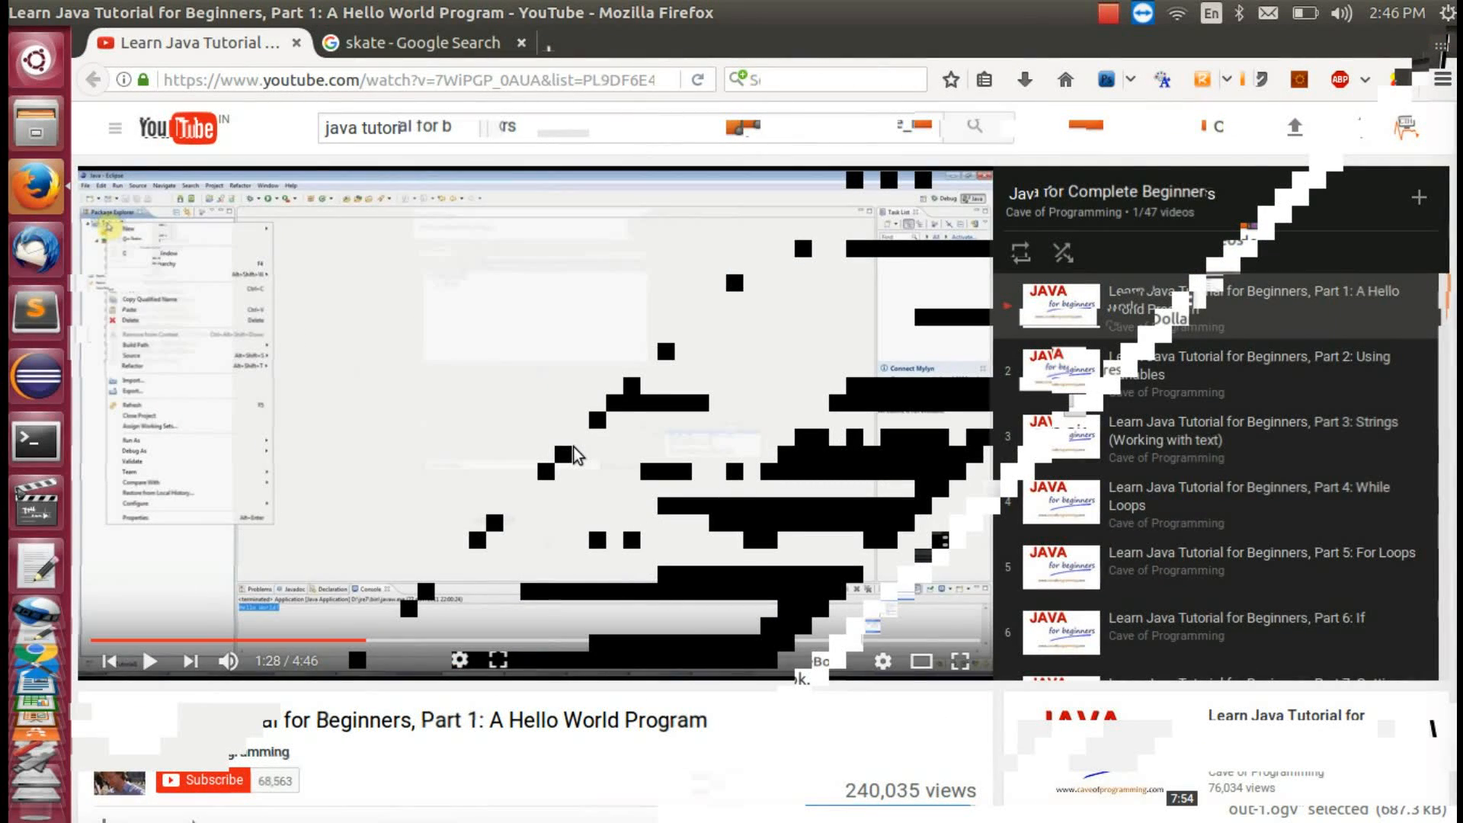
pyautogui.scroll(-3)
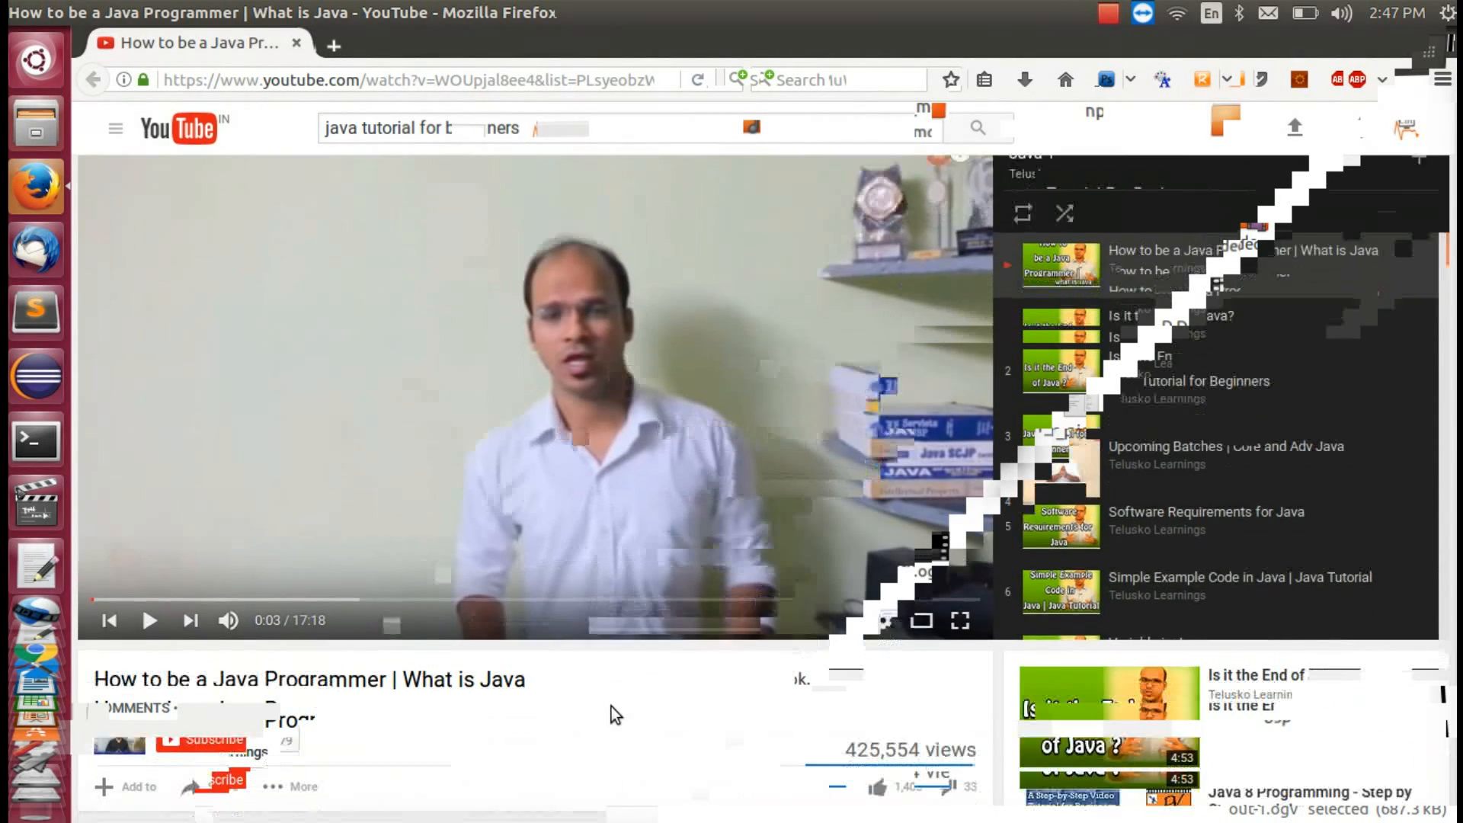
# Scroll down the Telusko Java Tutorial for Beginners playlist page while the first video plays.
pyautogui.scroll(-3)
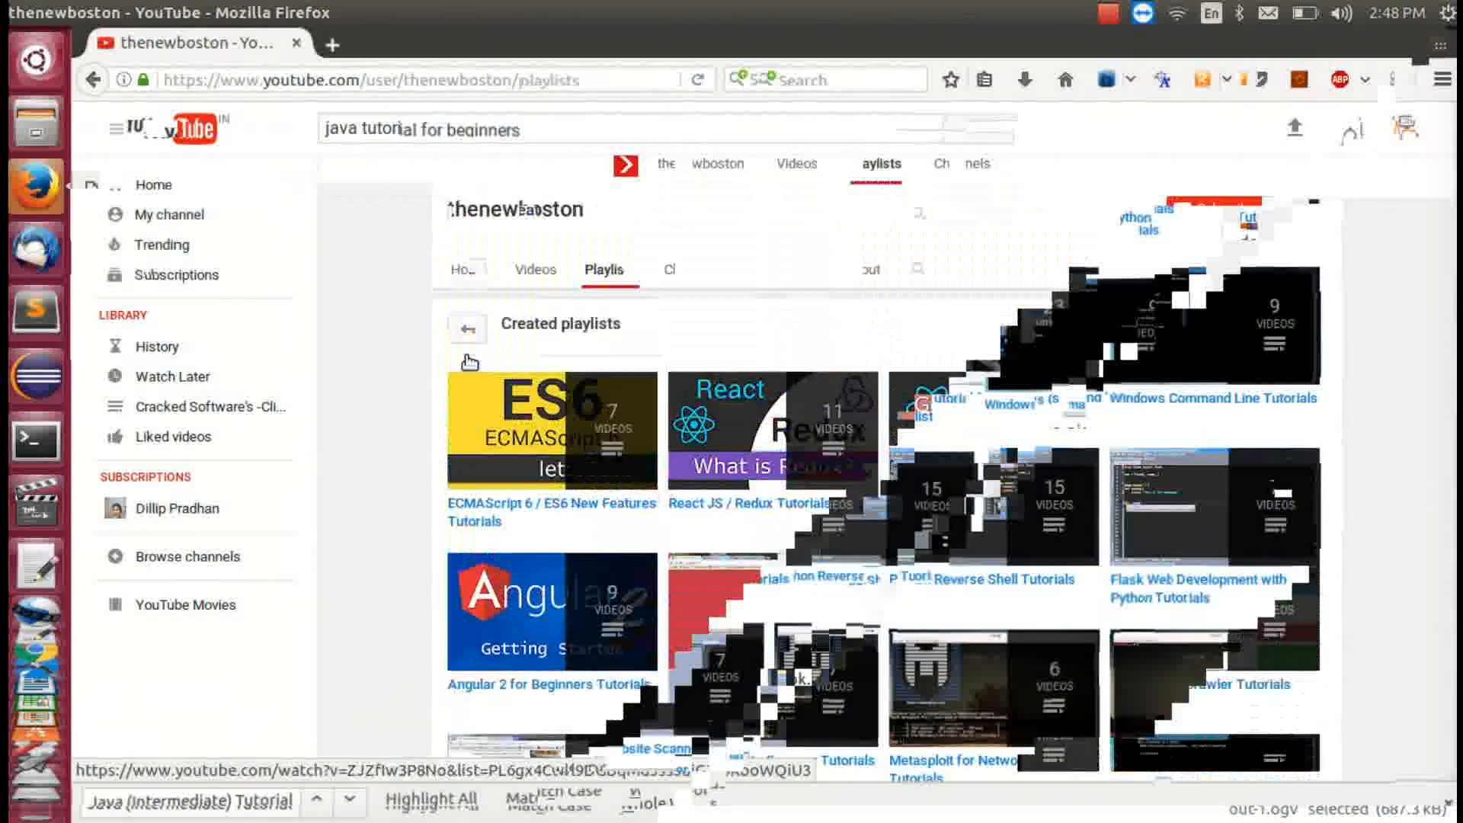
# Scroll through thenewboston's playlists from ES6 and React down to Python and Git, and back up.
pyautogui.scroll(3)
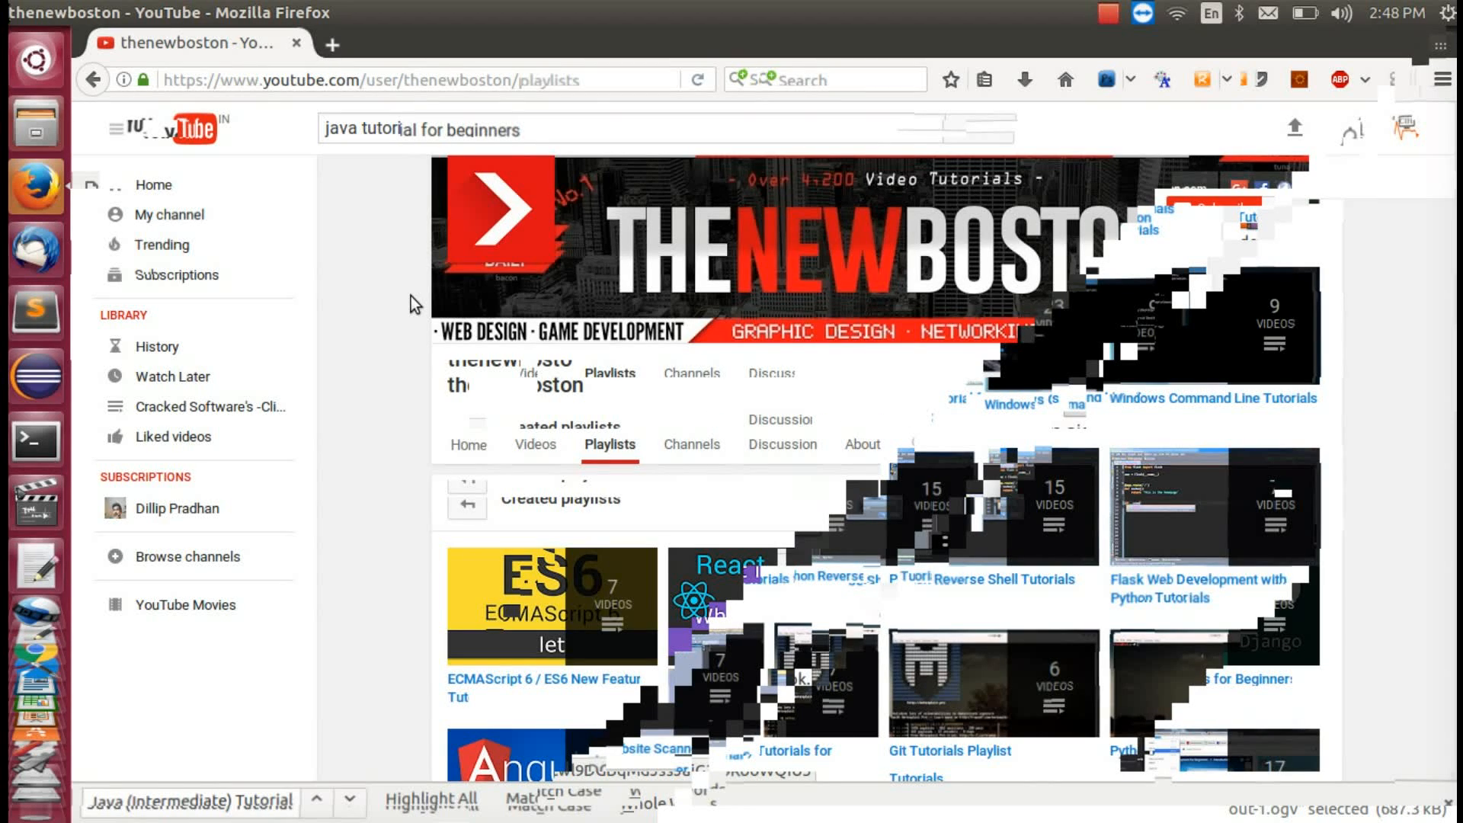
pyautogui.scroll(-3)
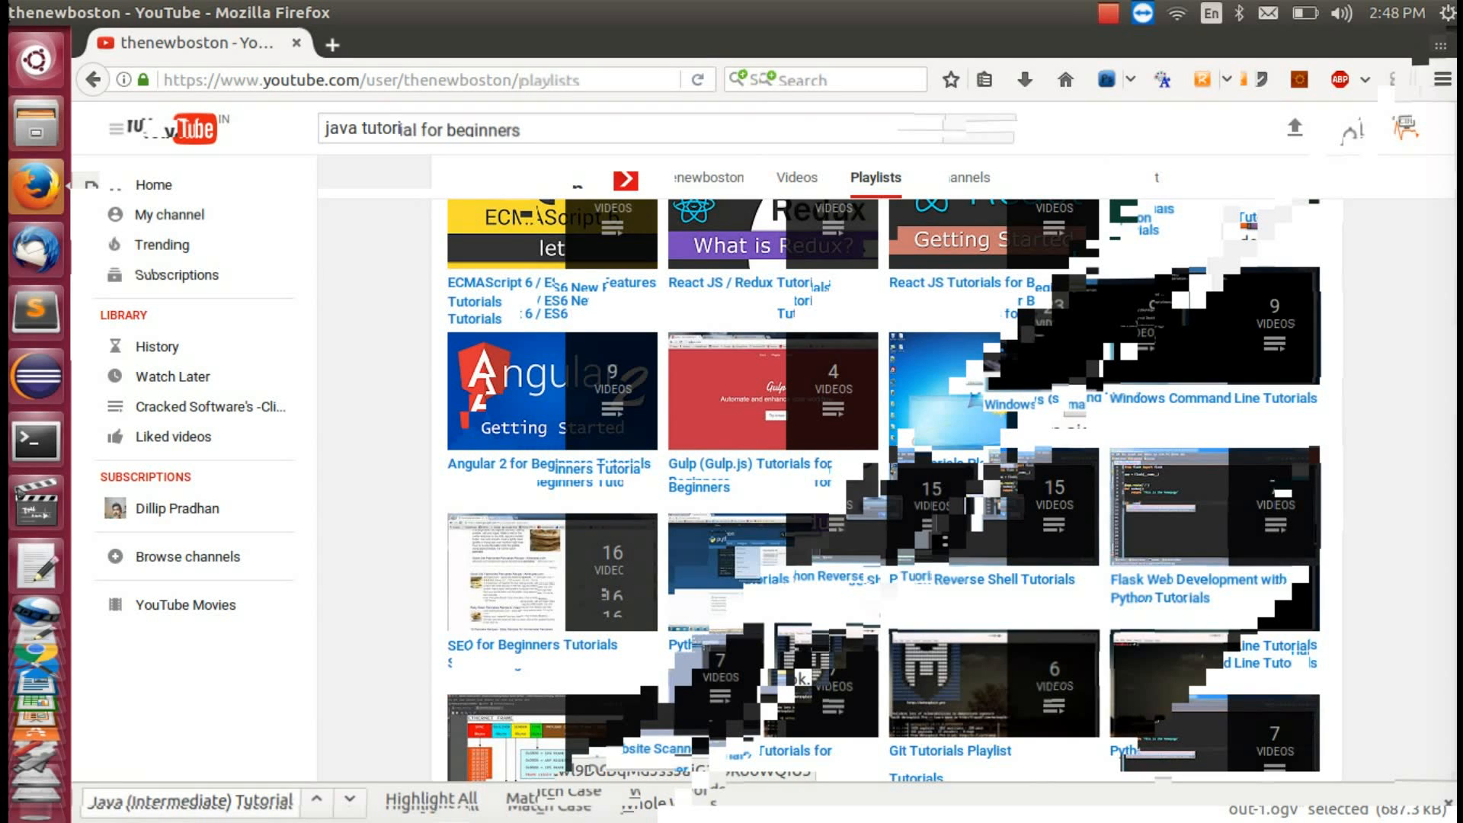
pyautogui.scroll(-3)
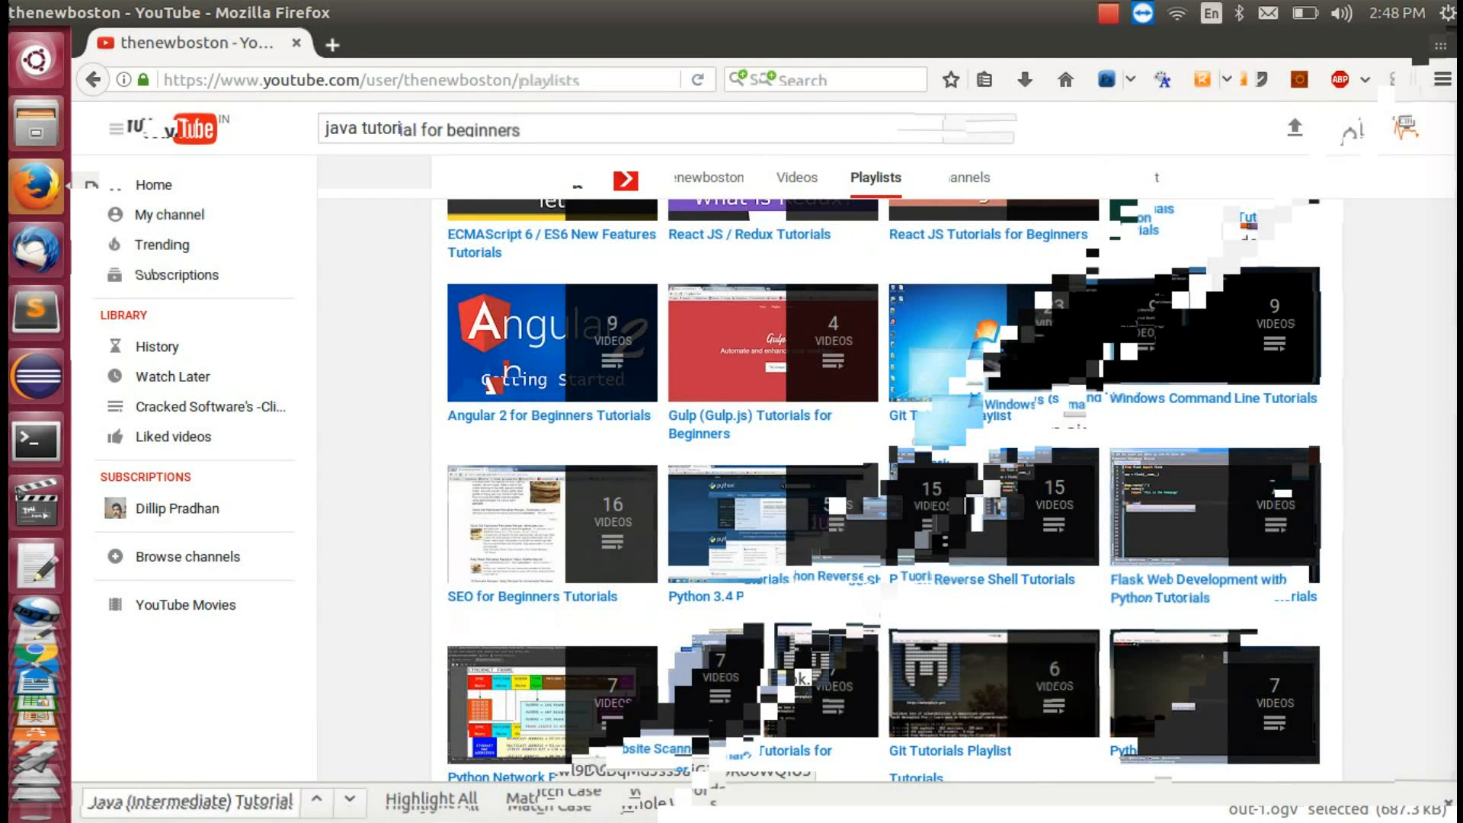
pyautogui.scroll(3)
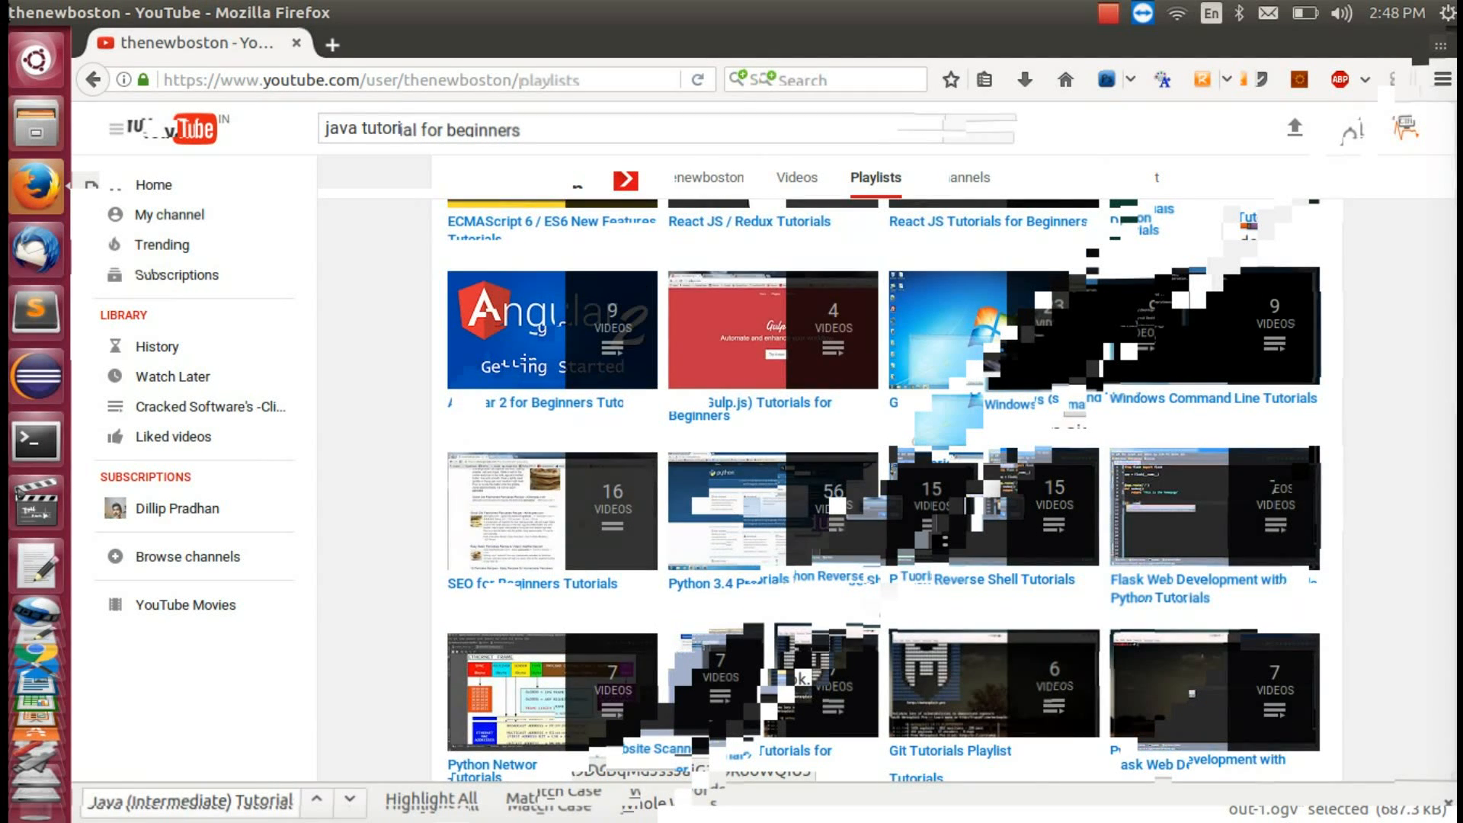
pyautogui.scroll(3)
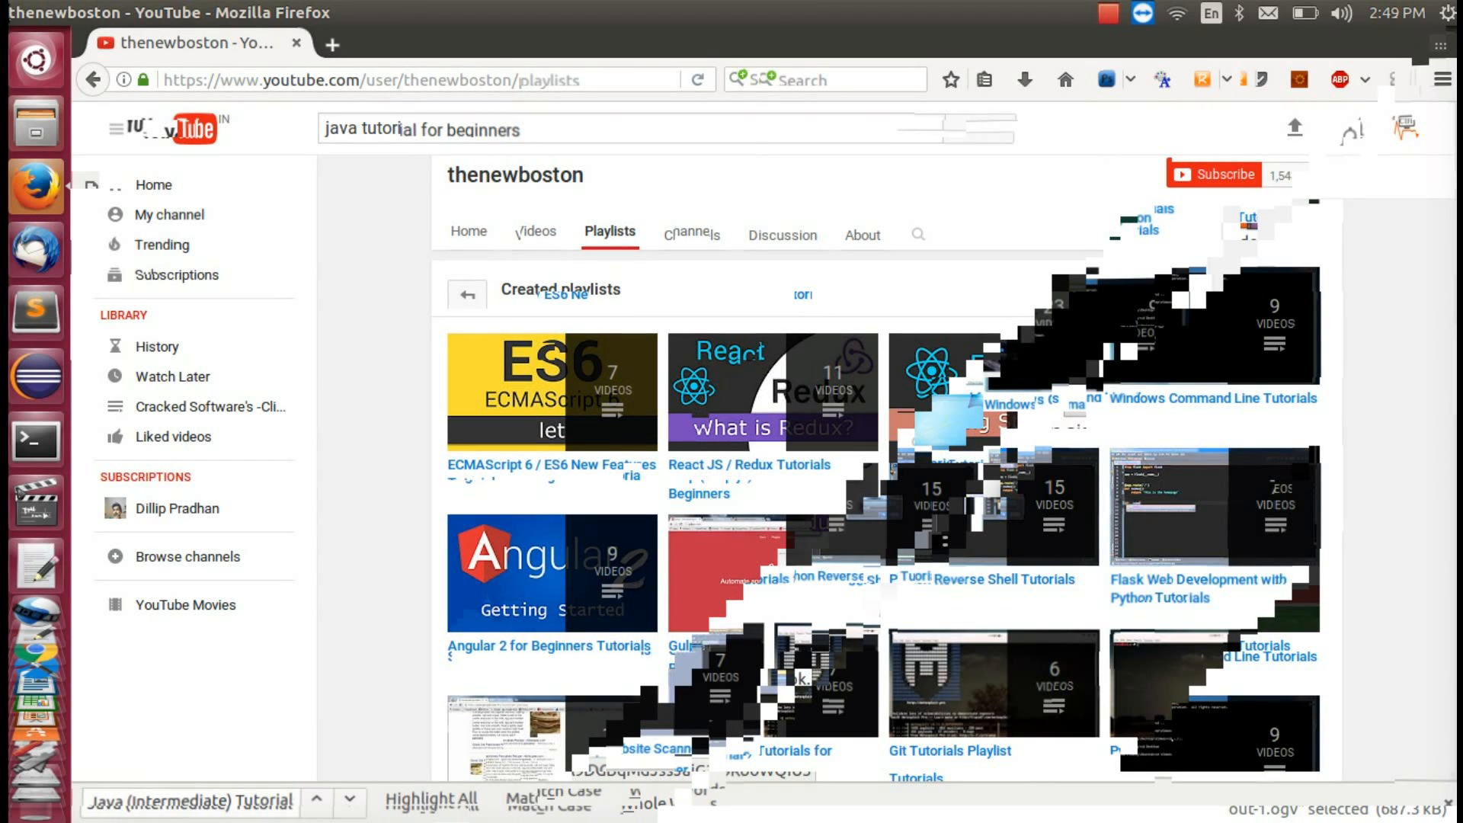
pyautogui.scroll(-3)
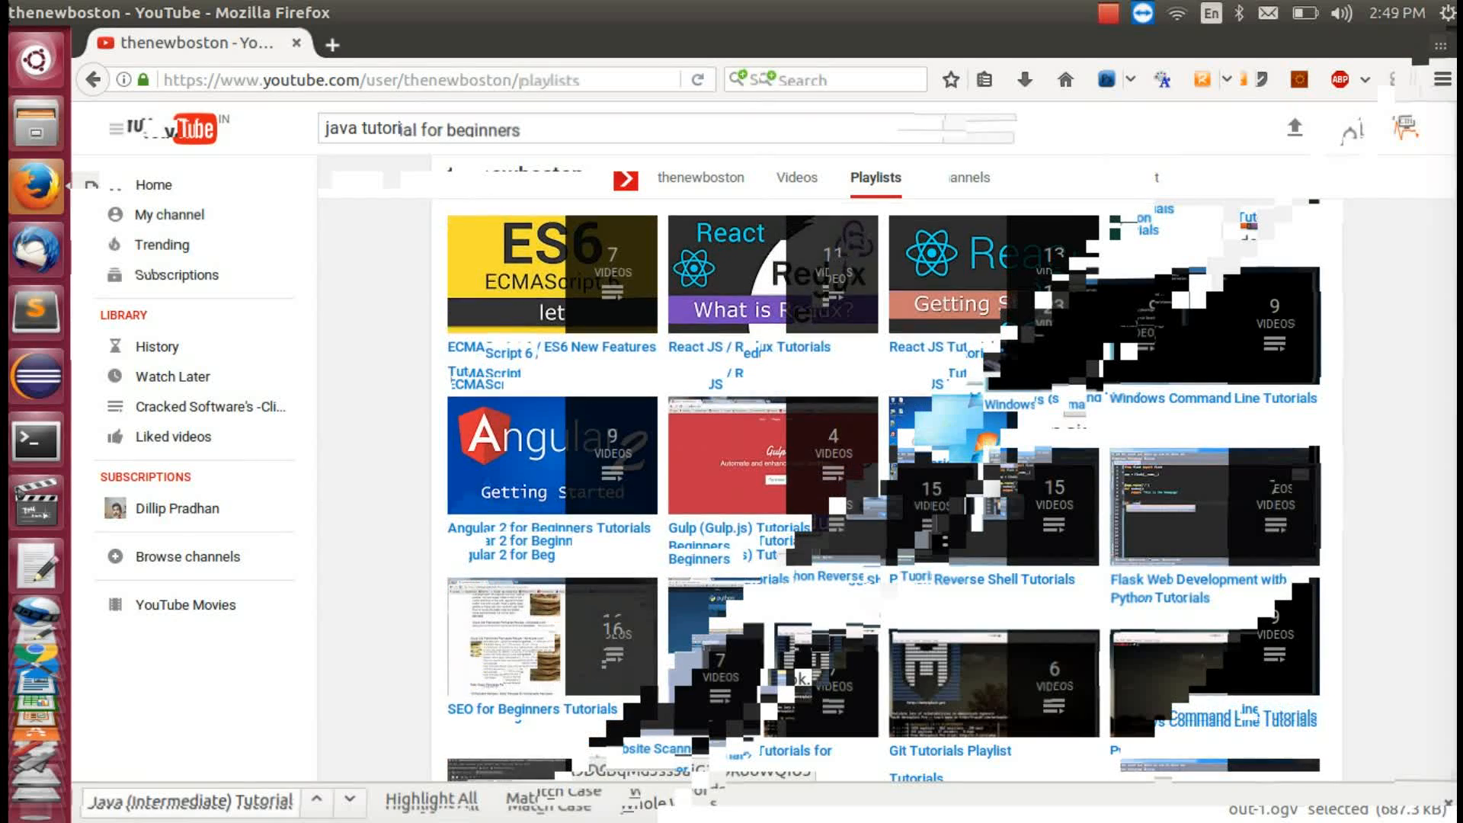
pyautogui.scroll(-3)
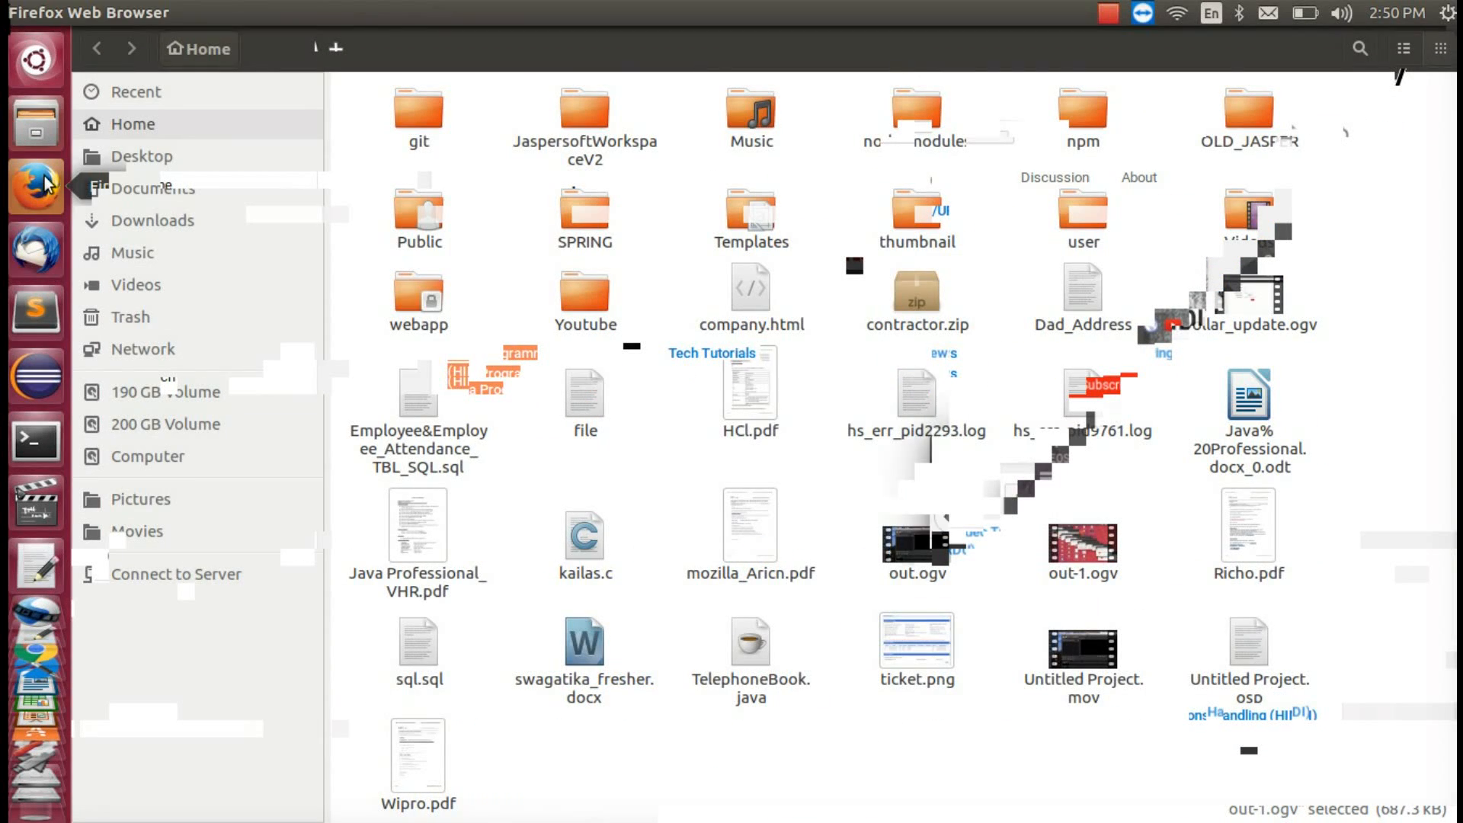
# Bring Firefox forward and scroll the Java channel's playlists showing Advance Java and Java Programs.
pyautogui.click(36, 184)
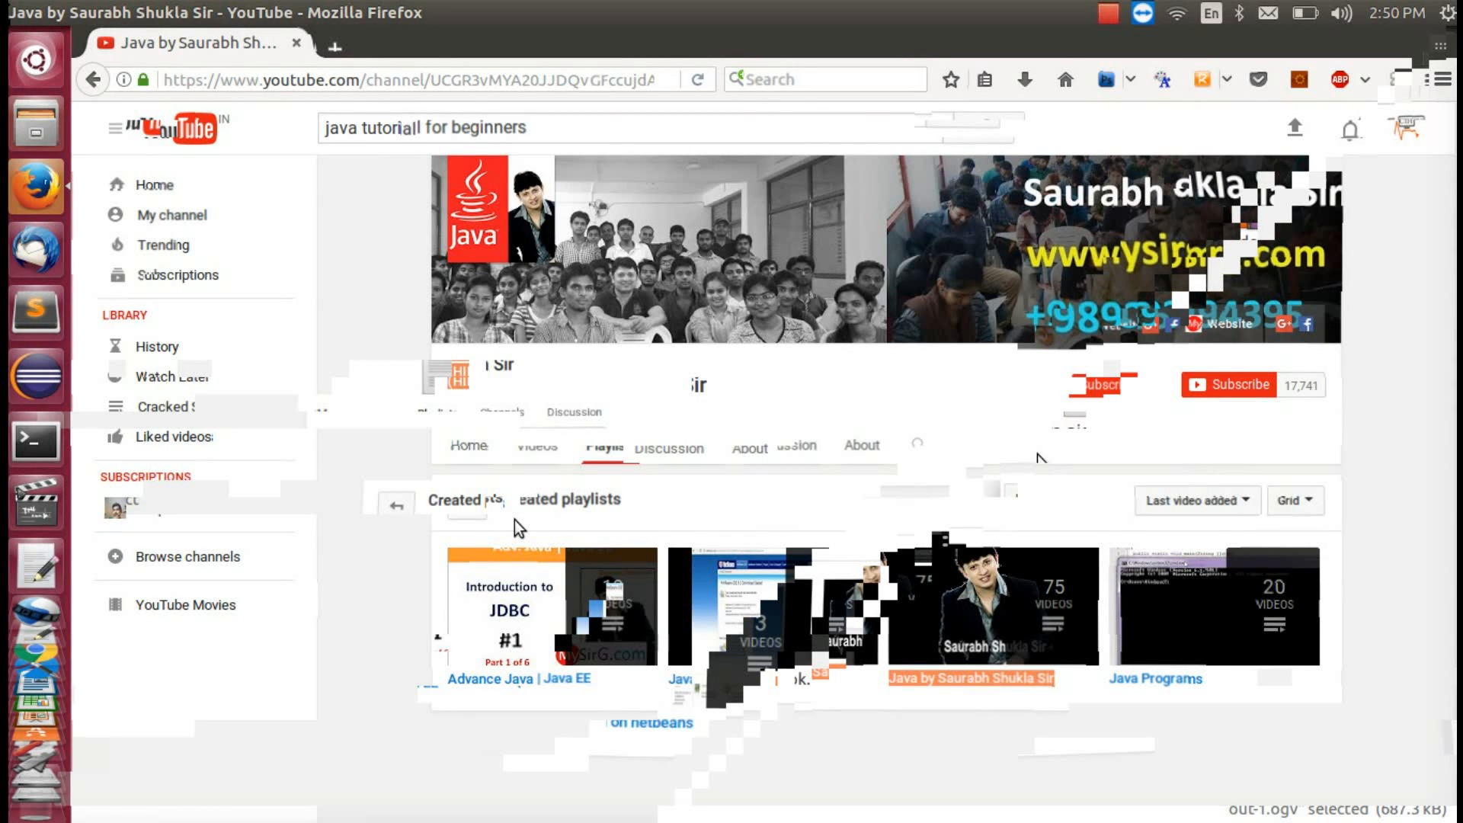
pyautogui.scroll(-3)
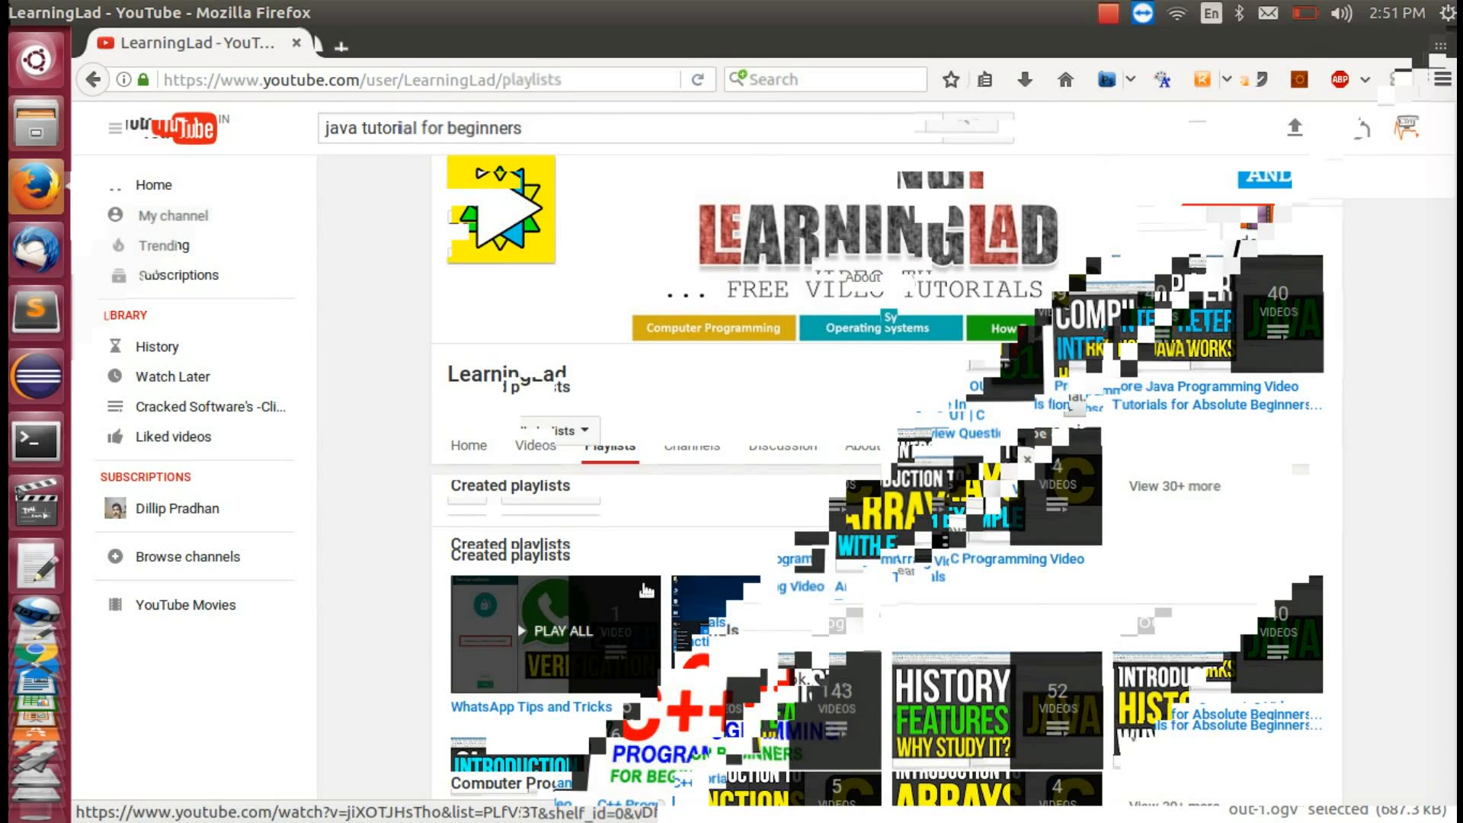
# Scroll up and down LearningLad's playlist sections, including Computer Programming Video Tutorials.
pyautogui.scroll(-3)
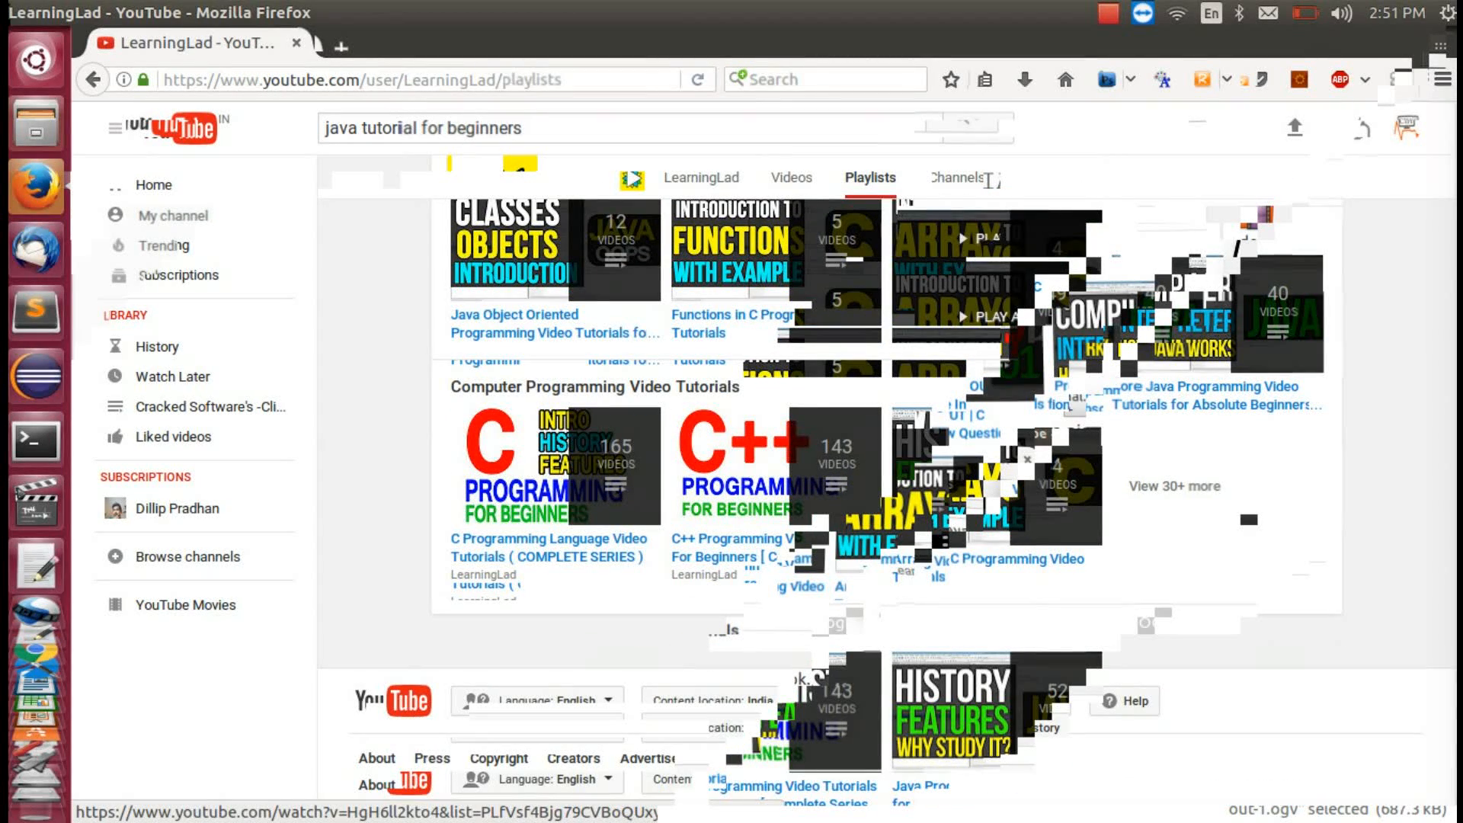
pyautogui.scroll(3)
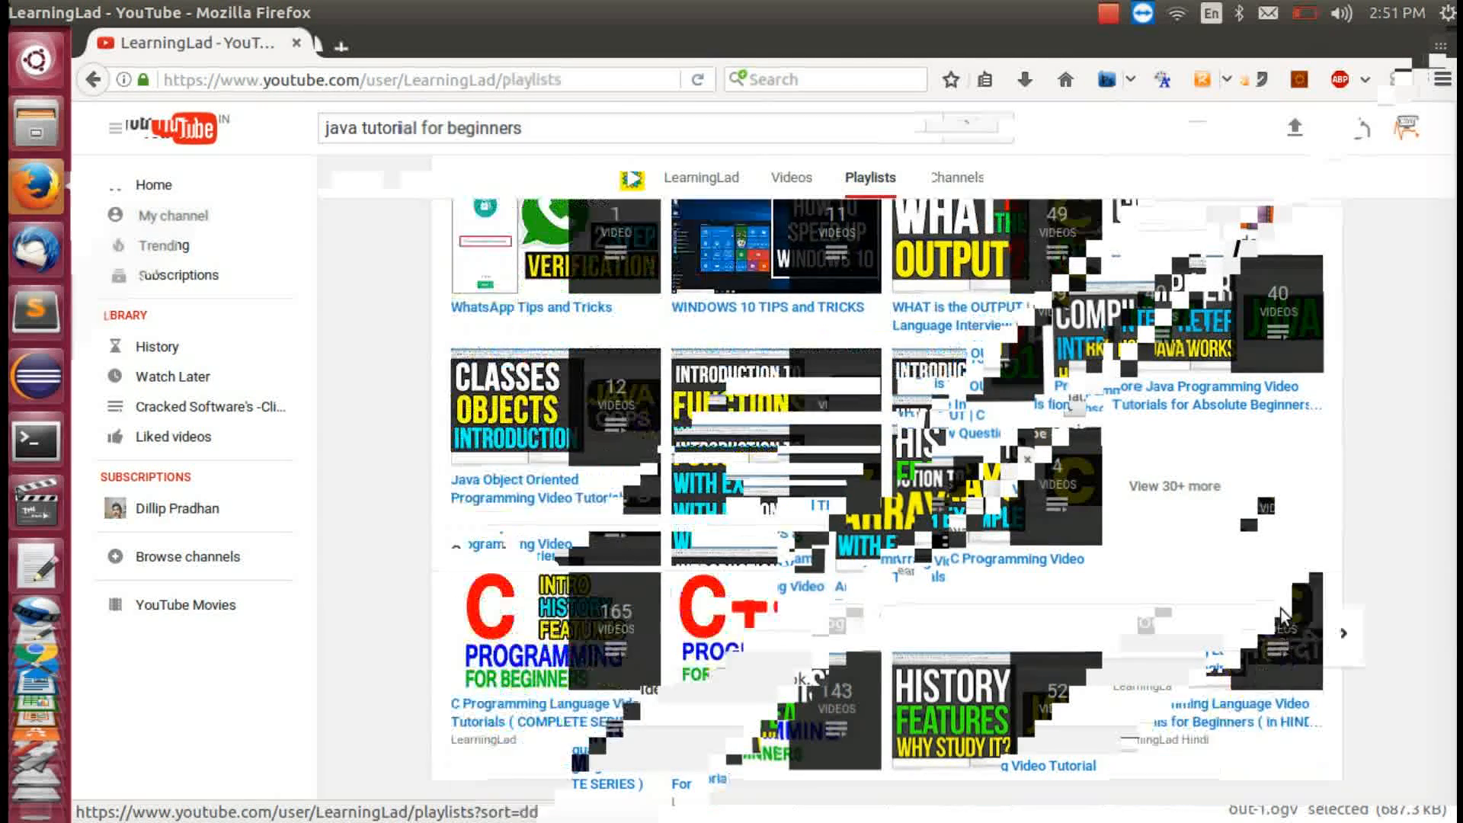
pyautogui.scroll(-3)
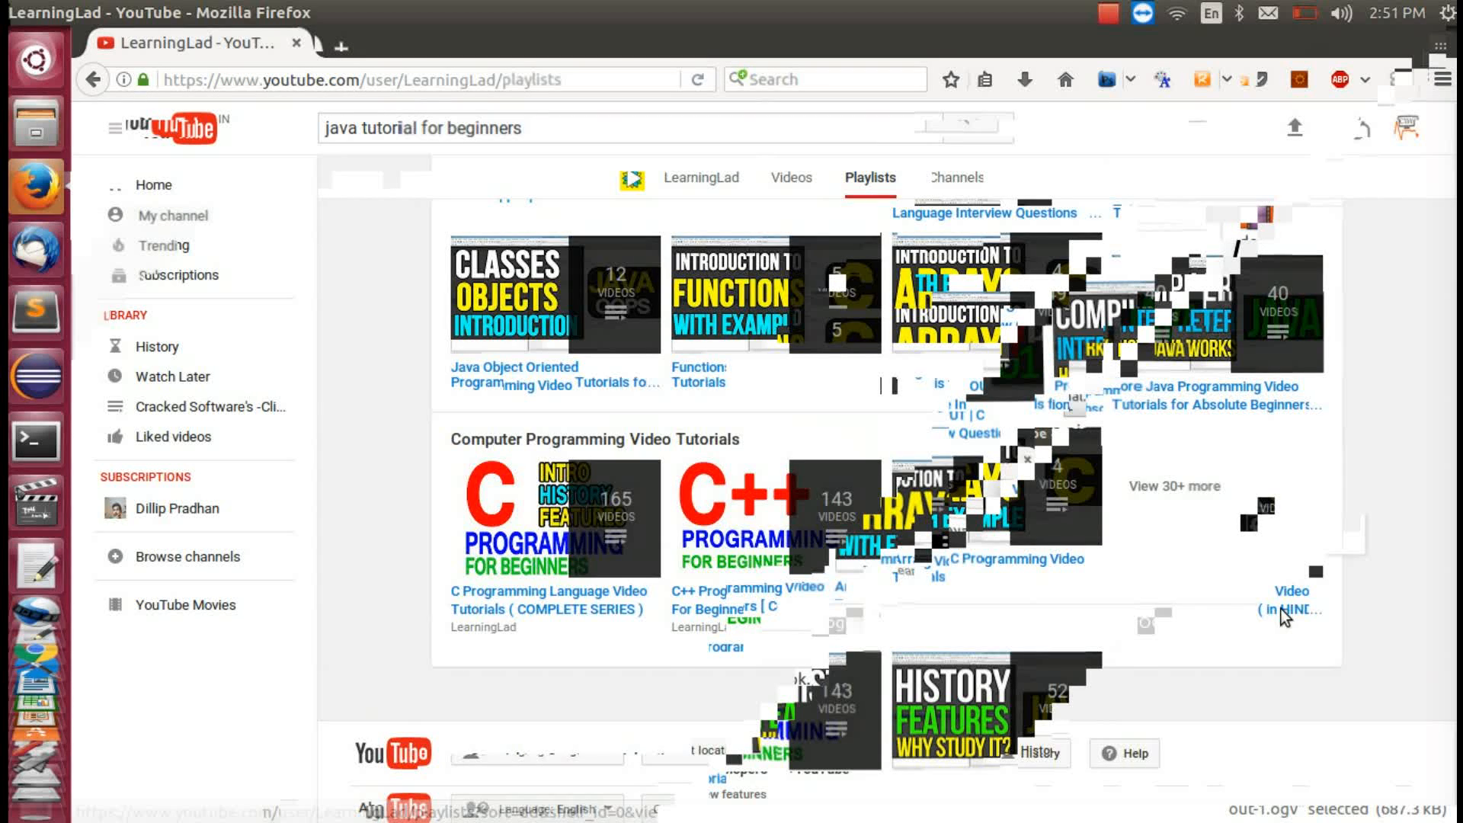
pyautogui.scroll(3)
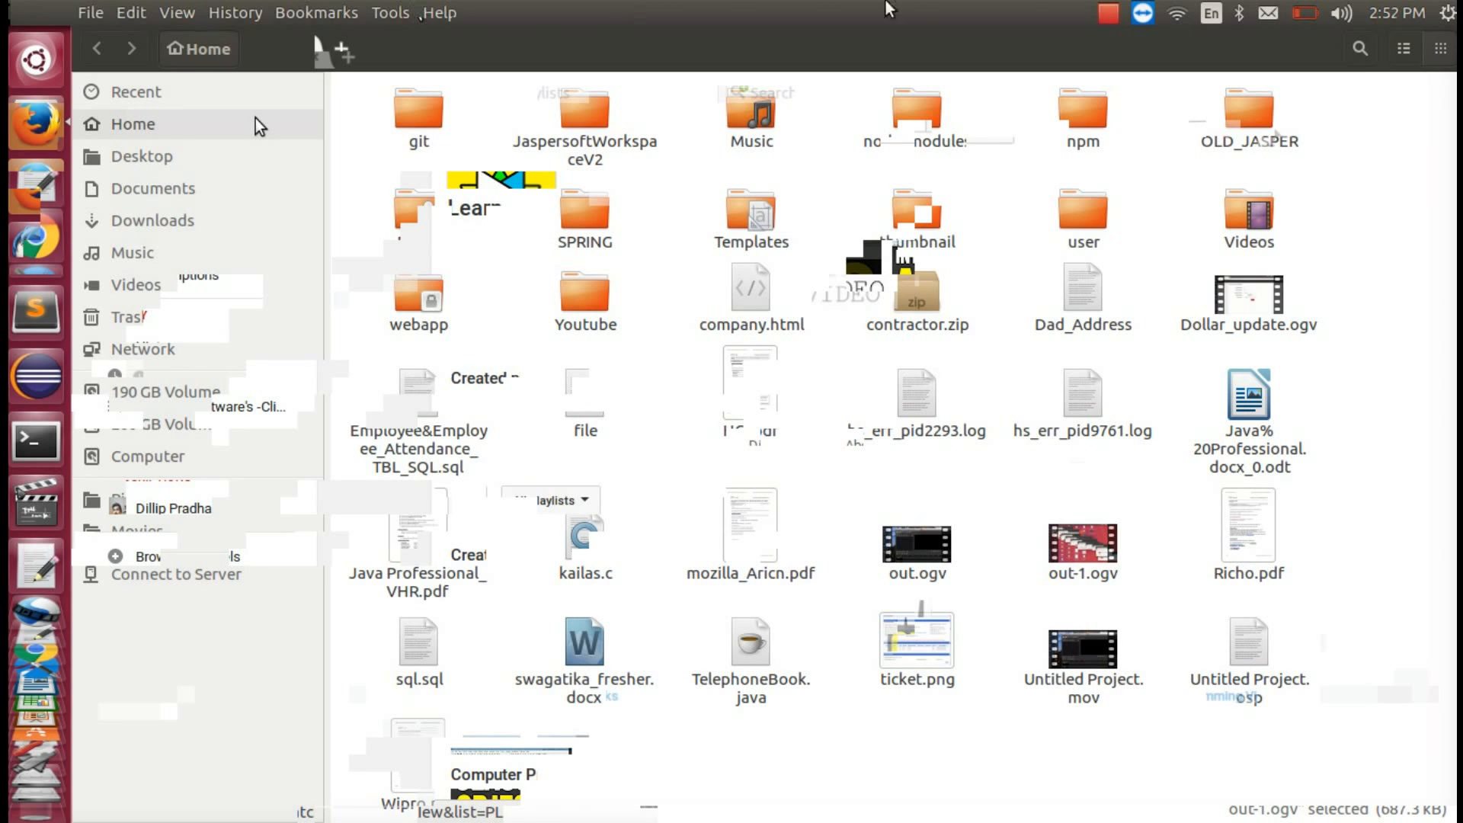
# Dismiss Firefox from the title bar so the Nautilus Home folder is in front.
pyautogui.click(1141, 14)
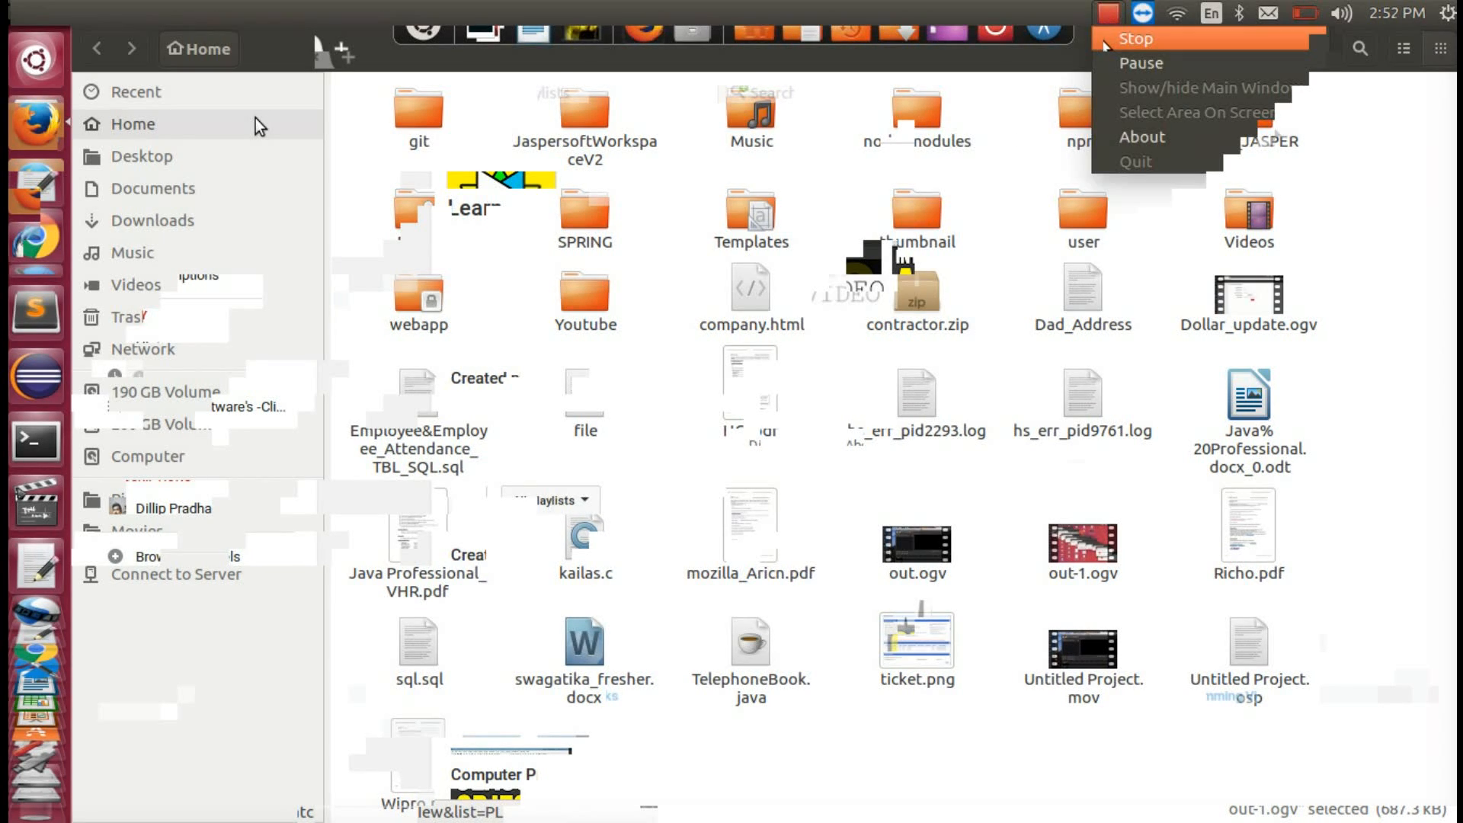